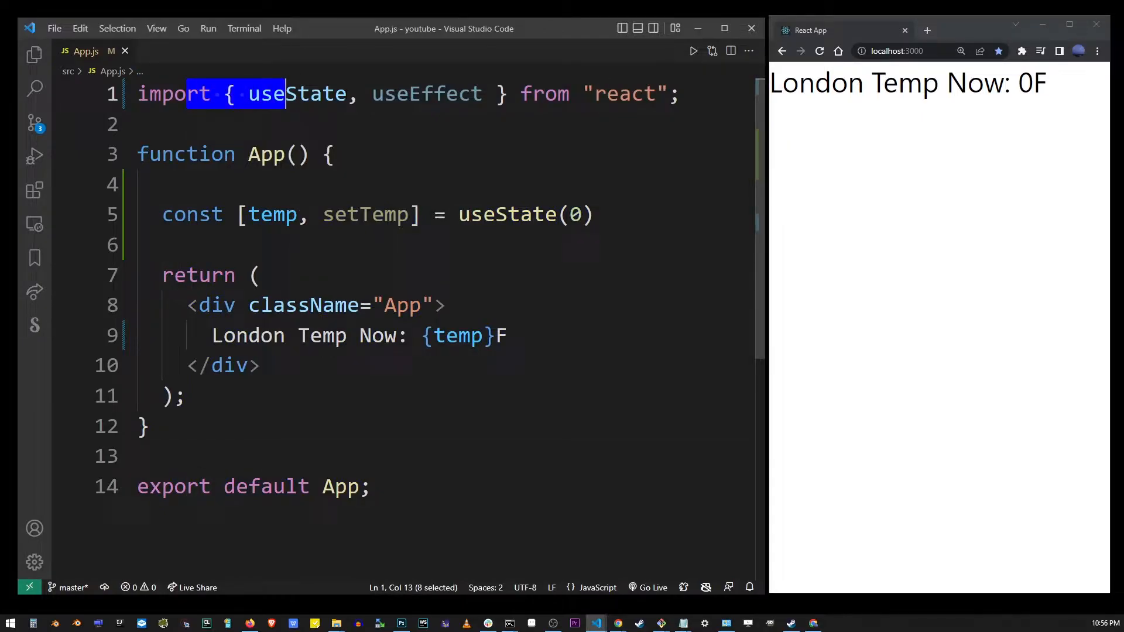
{"action": "double_click", "coordinate": [297, 94]}
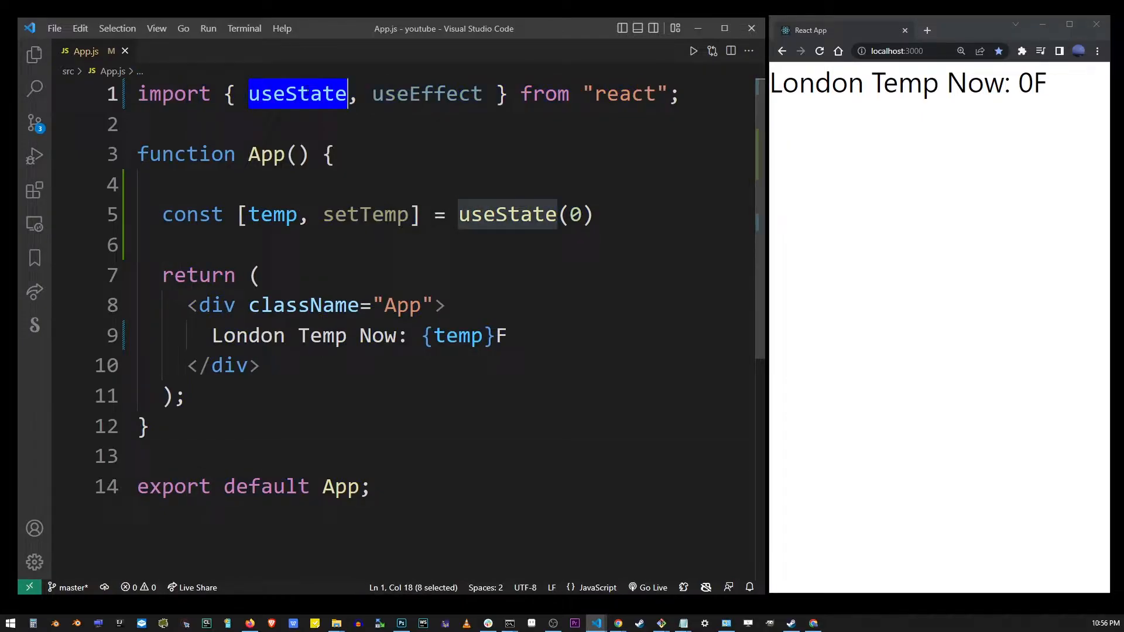
{"action": "double_click", "coordinate": [427, 94]}
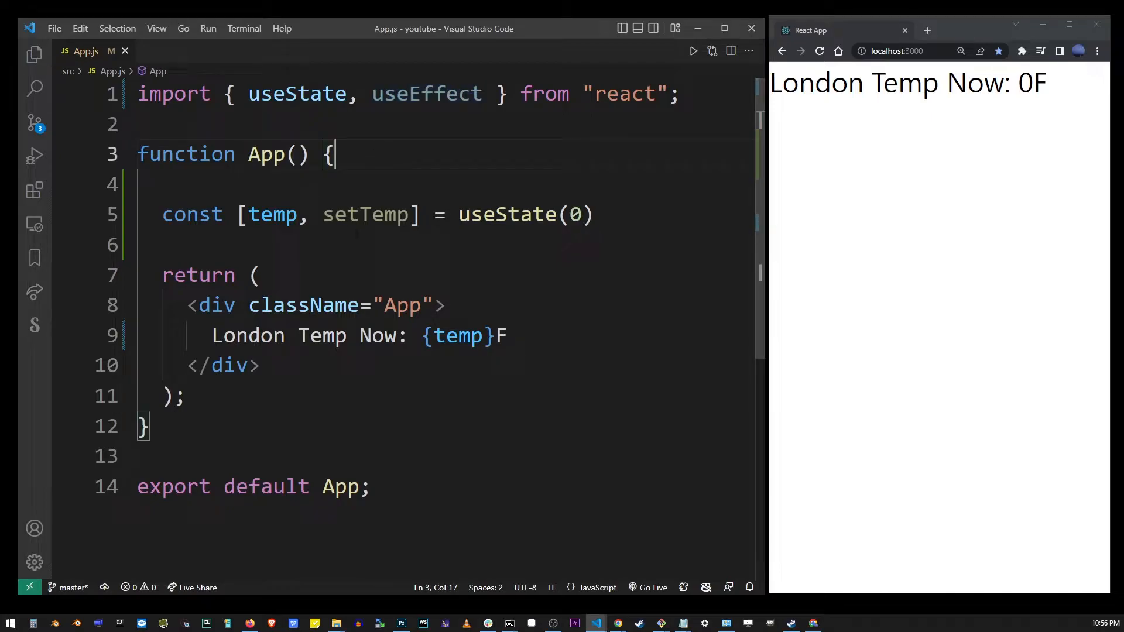
{"action": "left_click", "coordinate": [447, 305]}
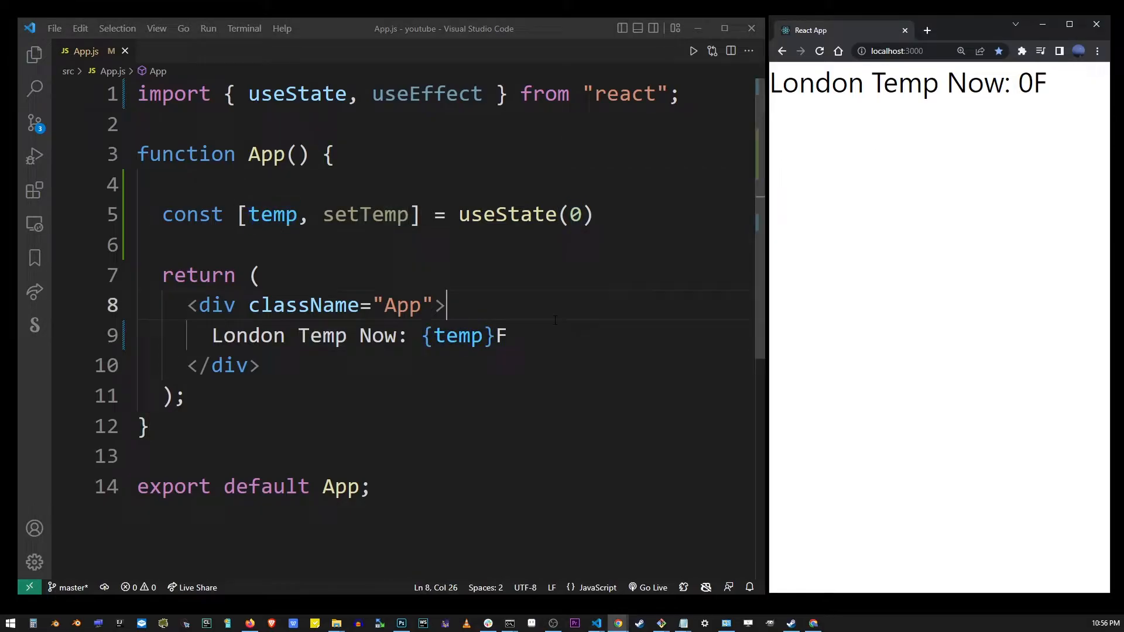
{"action": "key", "text": "Enter"}
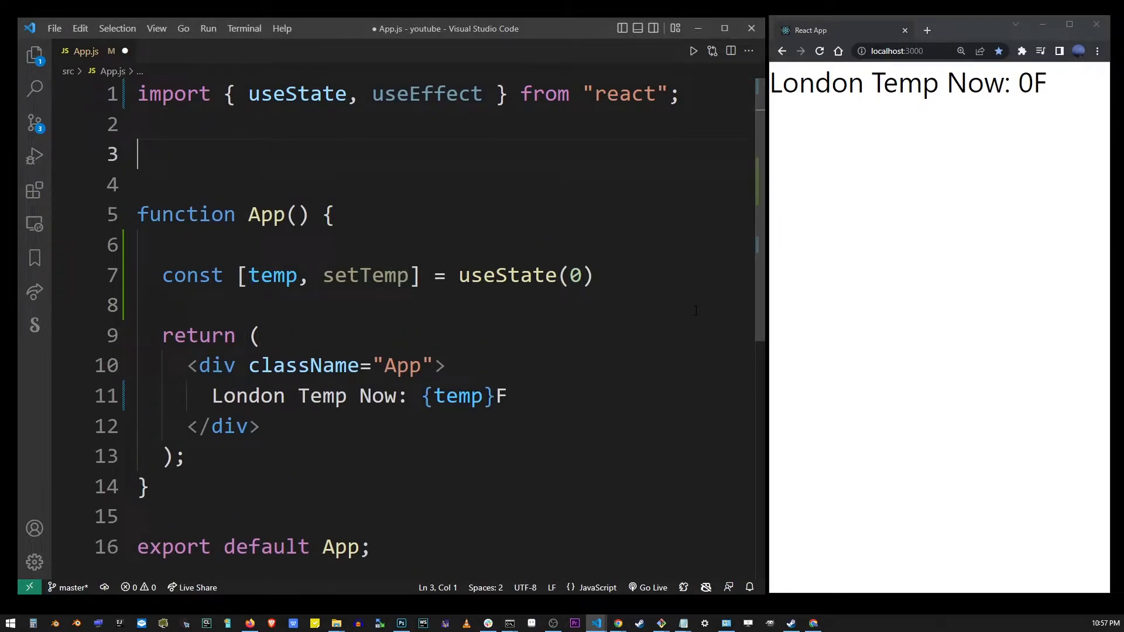
{"action": "type", "text": "const URL"}
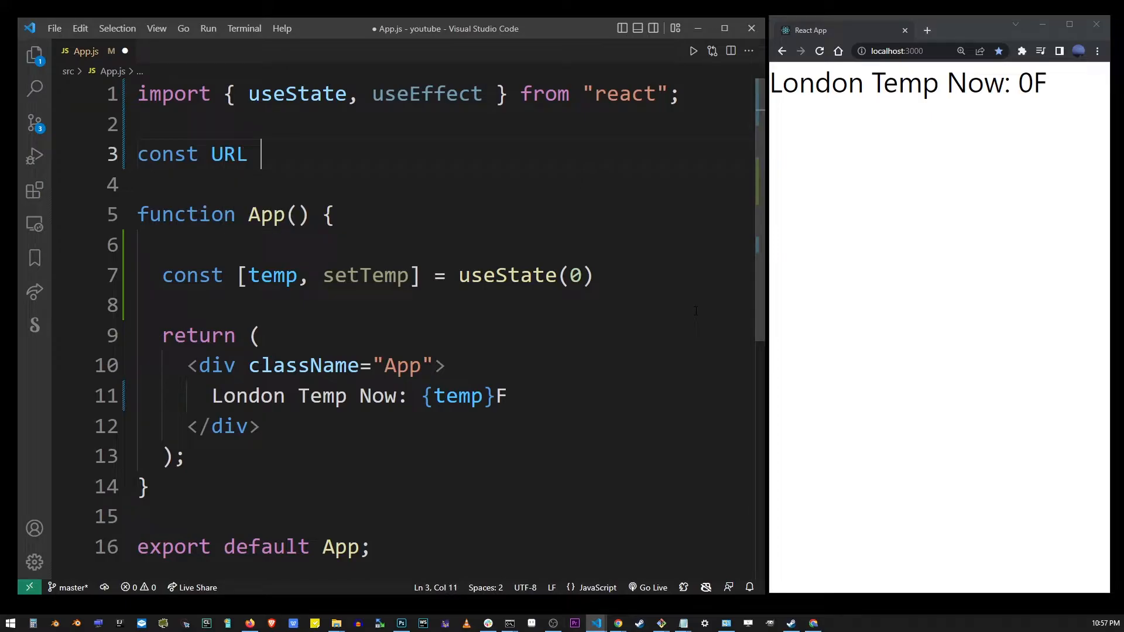
{"action": "type", "text": "= `"}
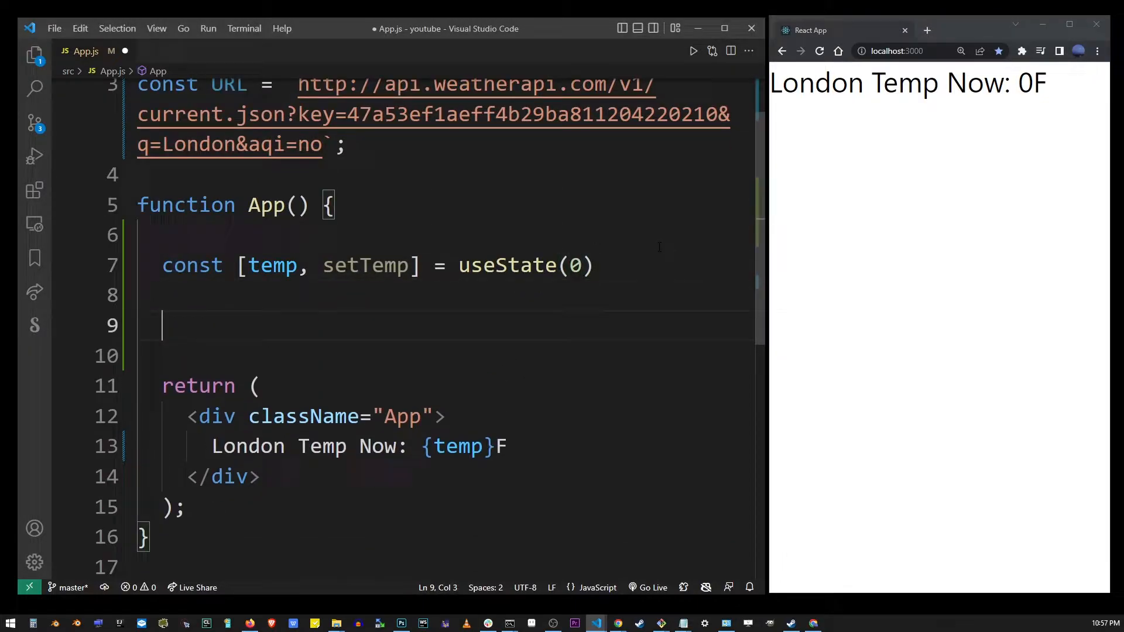
- Add a useEffect whose body declares an async arrow function fetchData
{"action": "type", "text": "useEffect(() => {"}
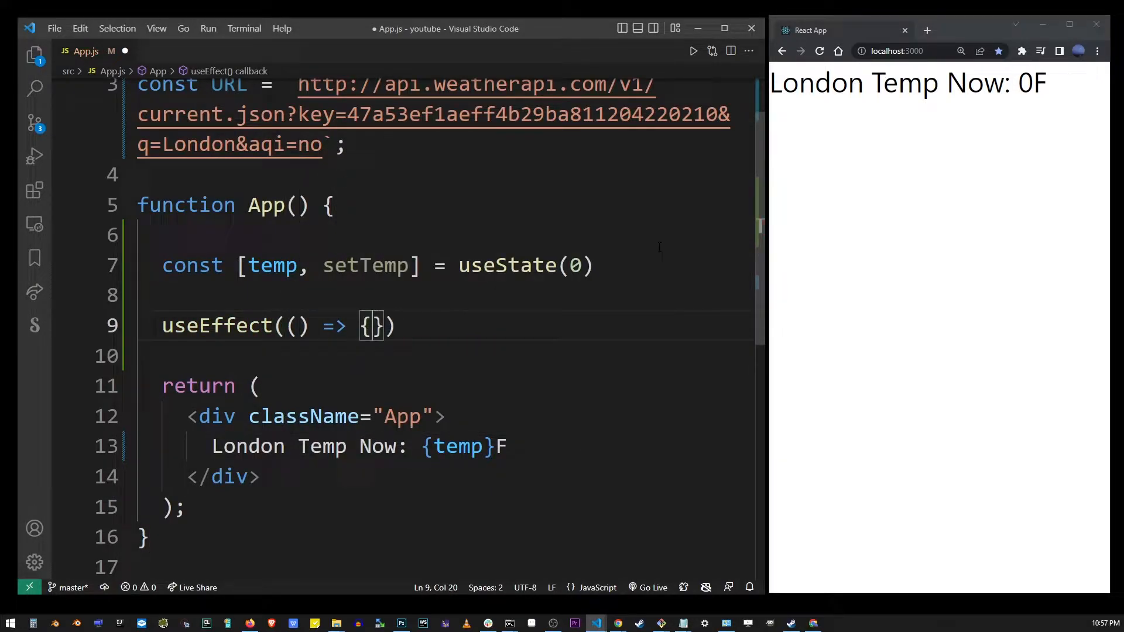
{"action": "key", "text": "Enter"}
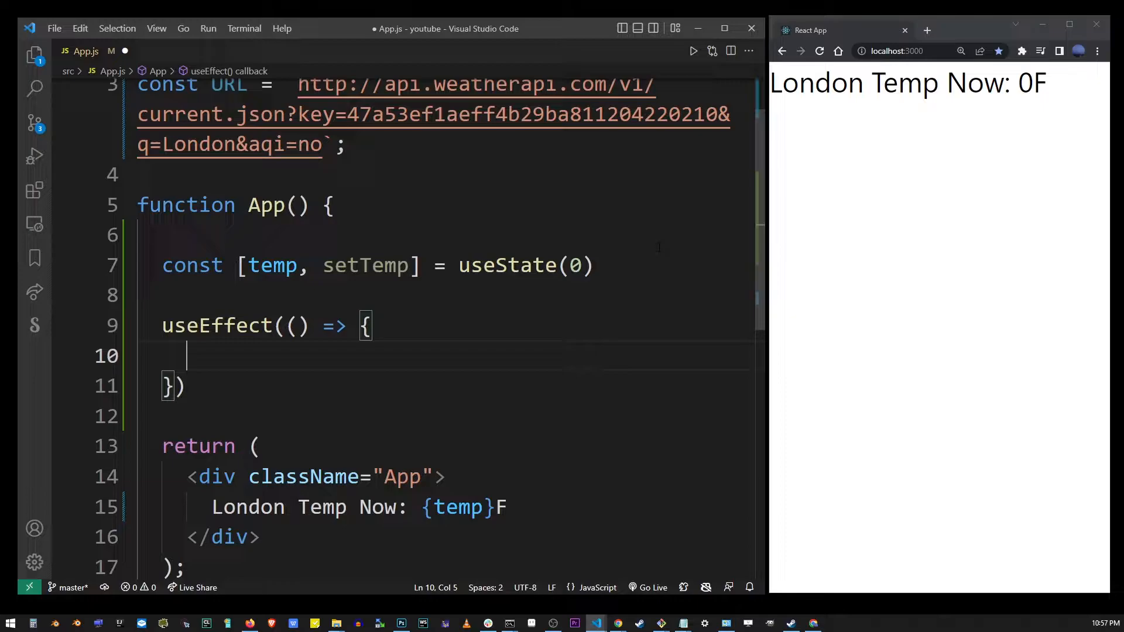
{"action": "type", "text": "const fetc"}
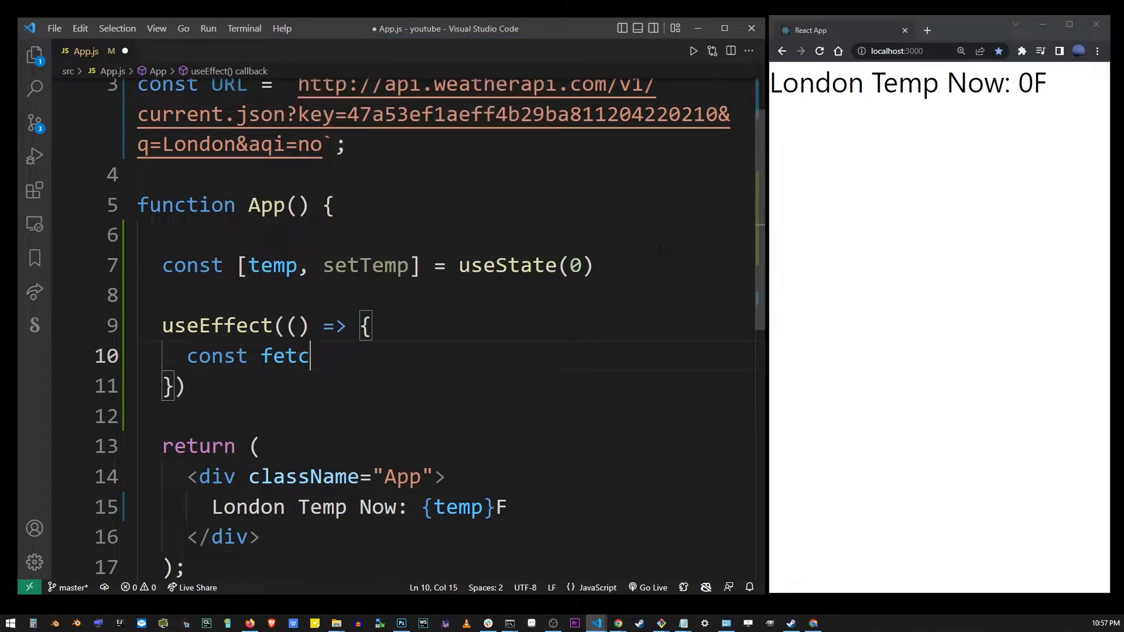
{"action": "type", "text": "hData"}
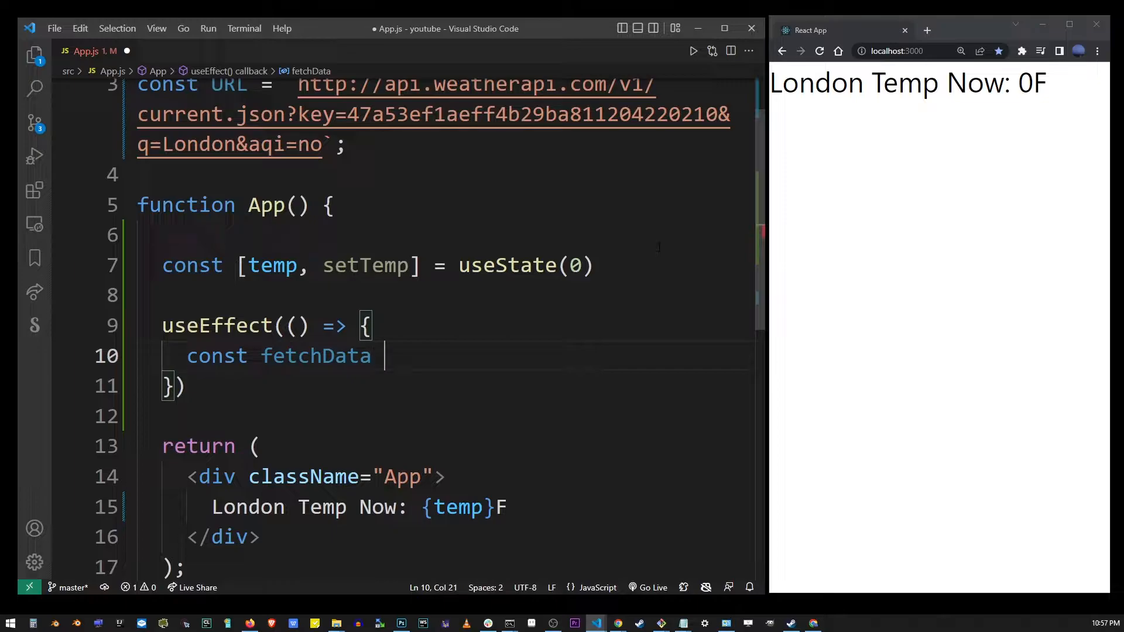
{"action": "type", "text": "= async"}
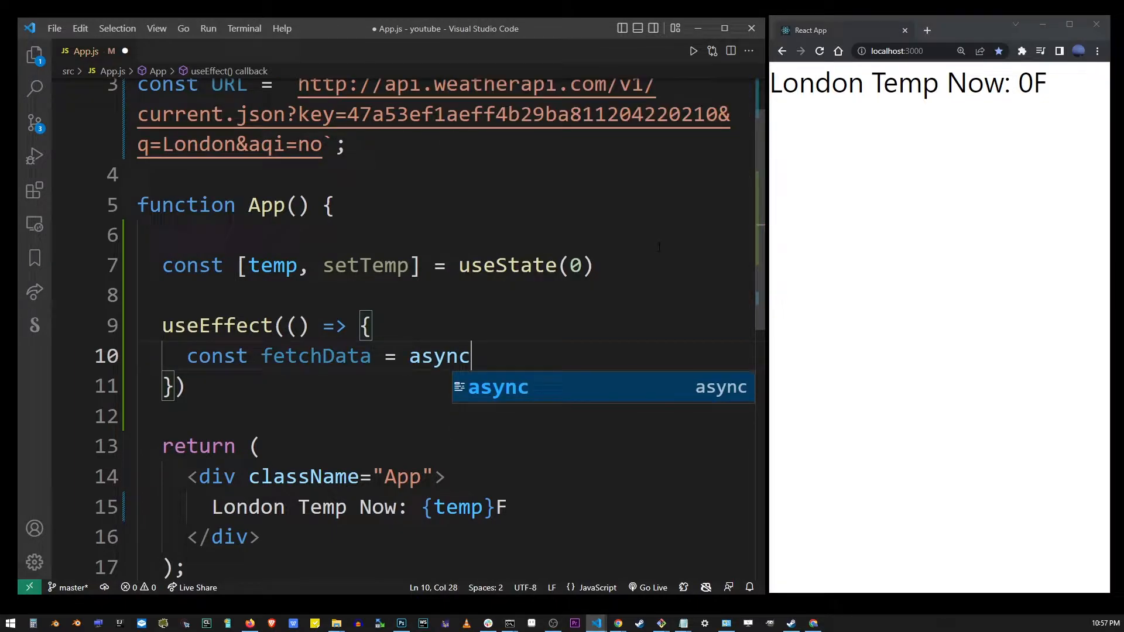
{"action": "key", "text": "Escape"}
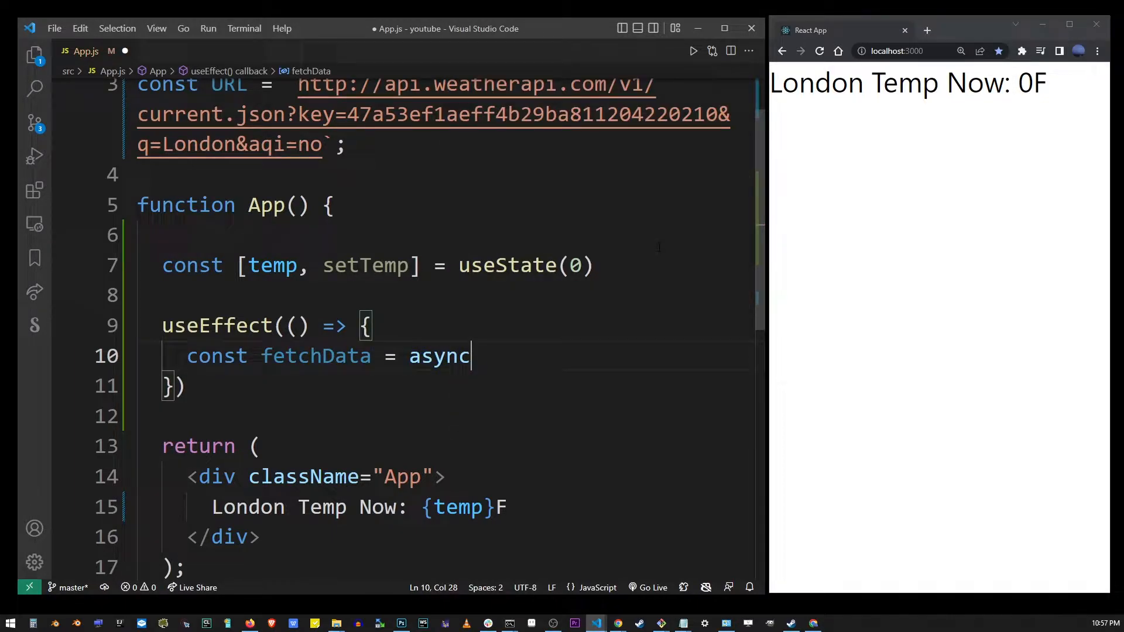
{"action": "type", "text": "() =>"}
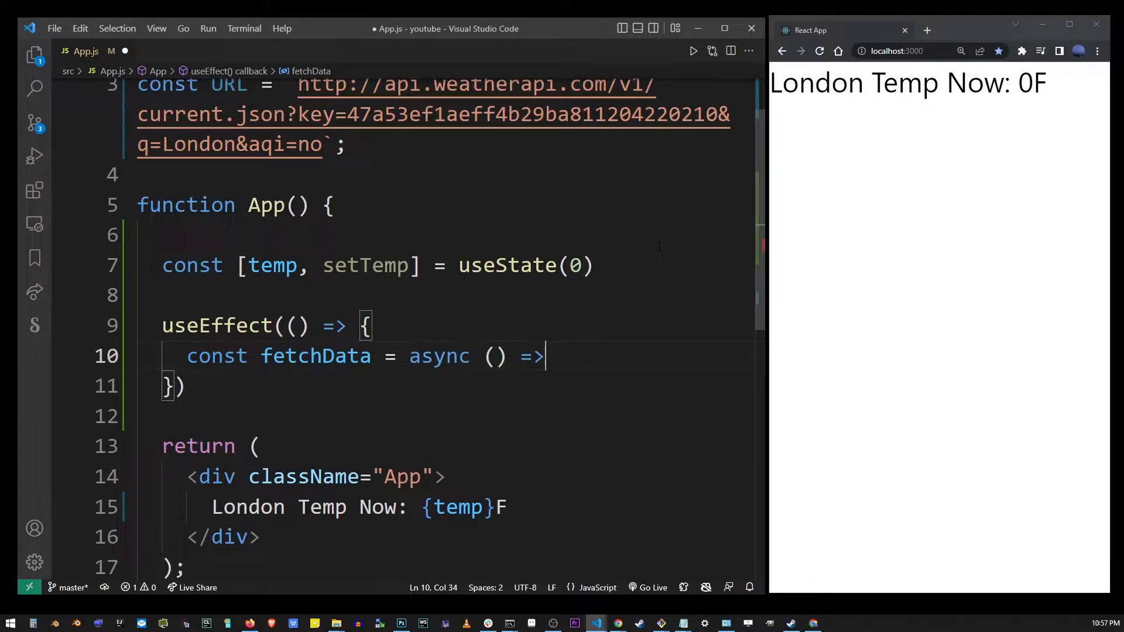
{"action": "type", "text": "{"}
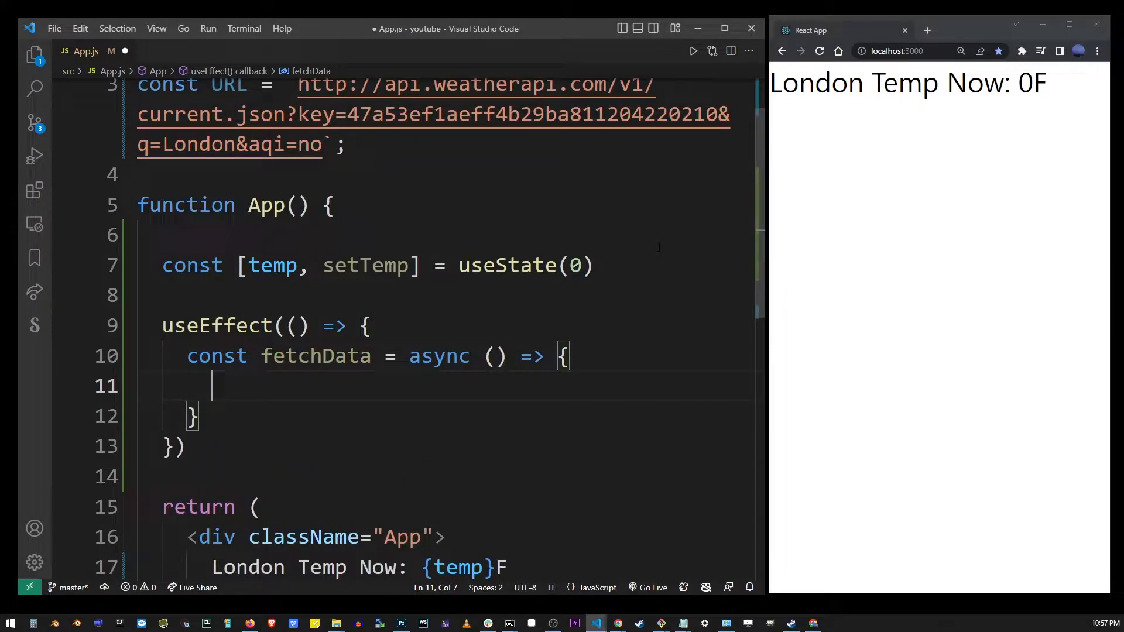
- Inside fetchData, store await fetch(URL) in a result constant
{"action": "type", "text": "const result ="}
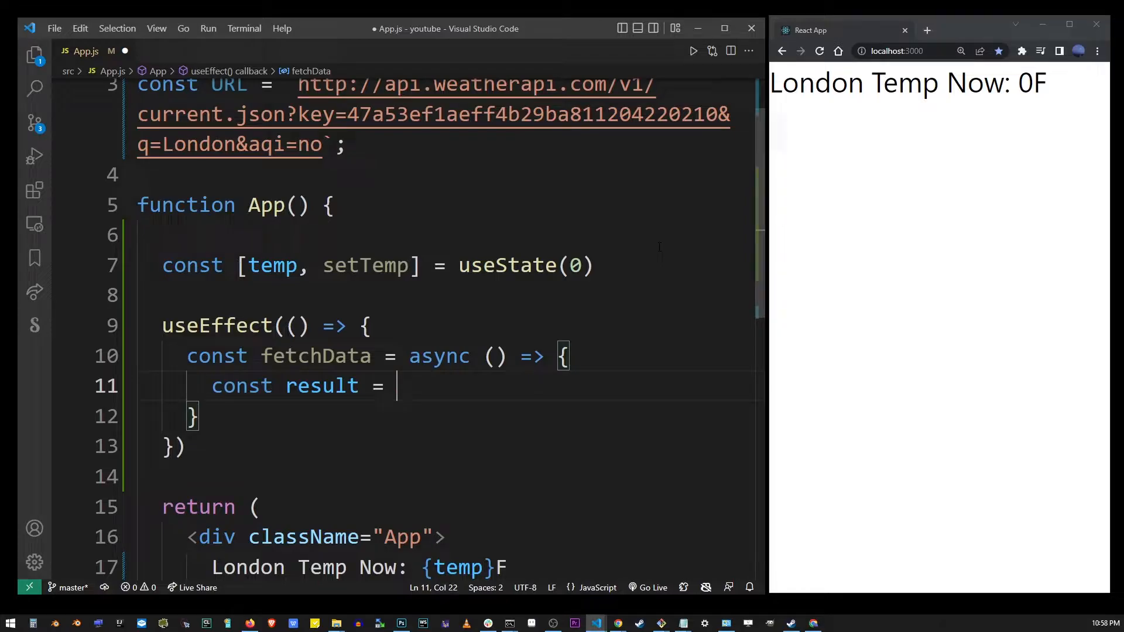
{"action": "type", "text": "fetch(URL"}
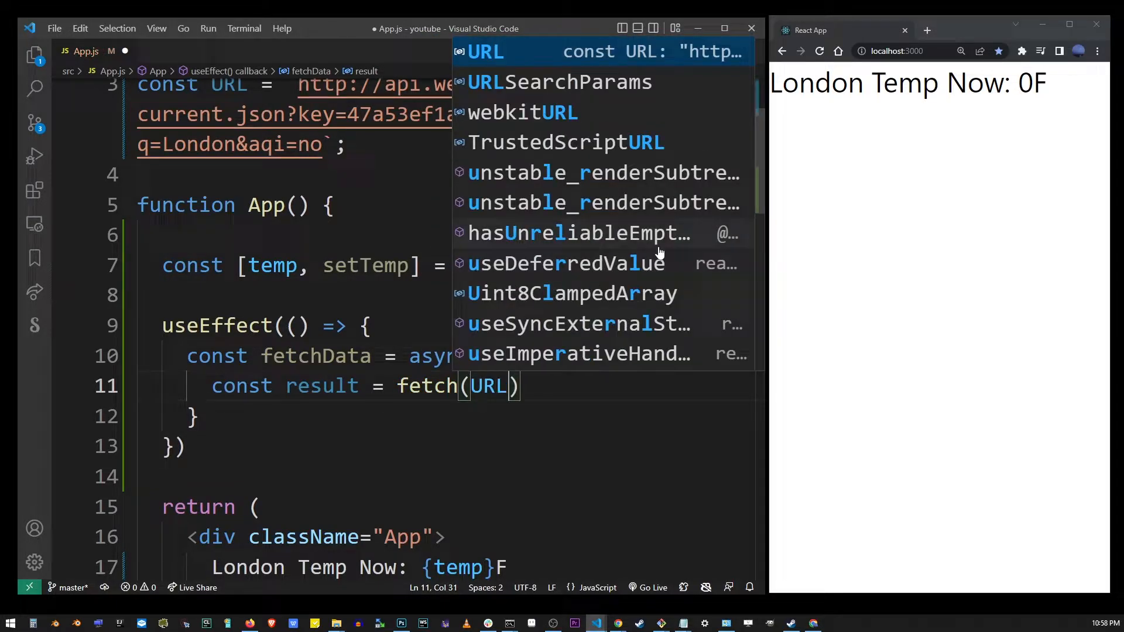
{"action": "key", "text": "Escape"}
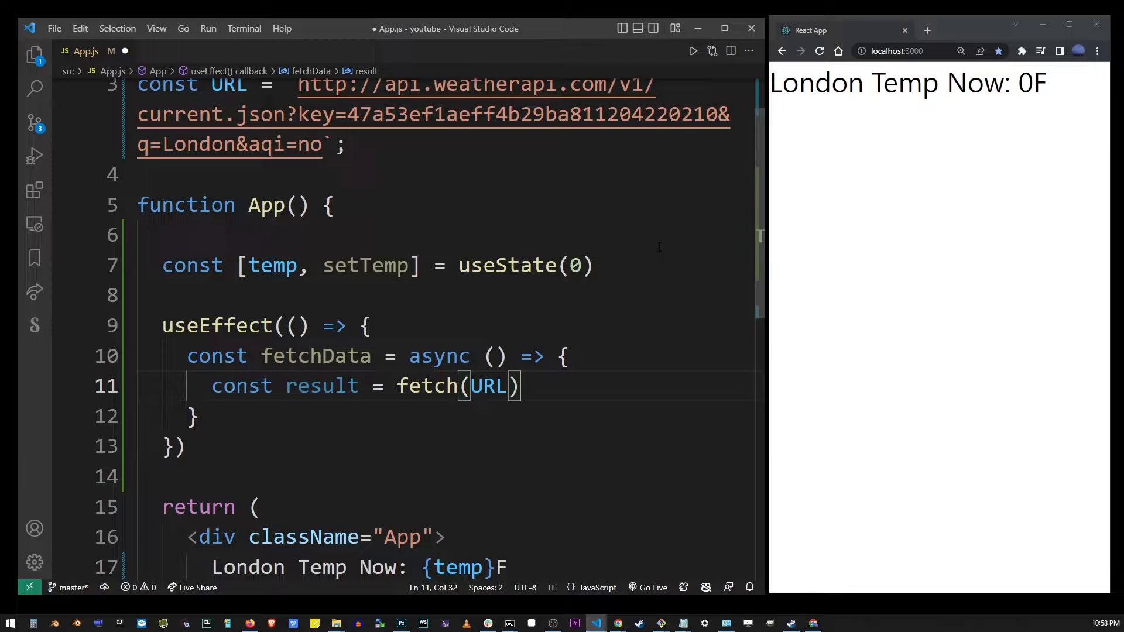
{"action": "type", "text": "await"}
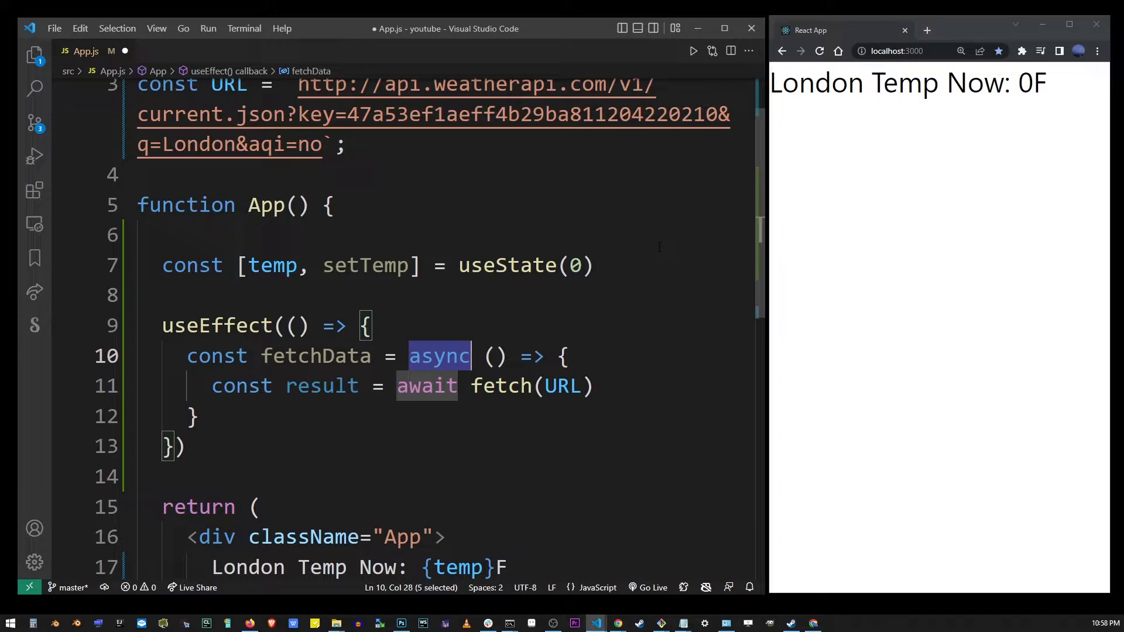
- Add console.log(result) after the fetch and call fetchData() inside the effect
{"action": "left_click", "coordinate": [592, 386]}
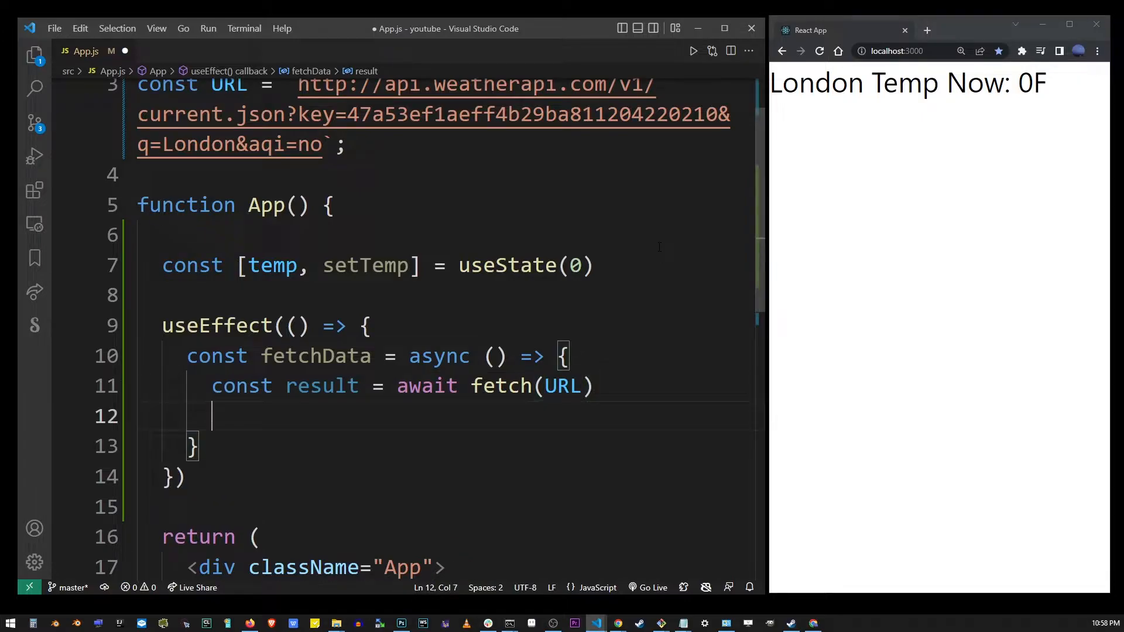
{"action": "type", "text": "console.log("}
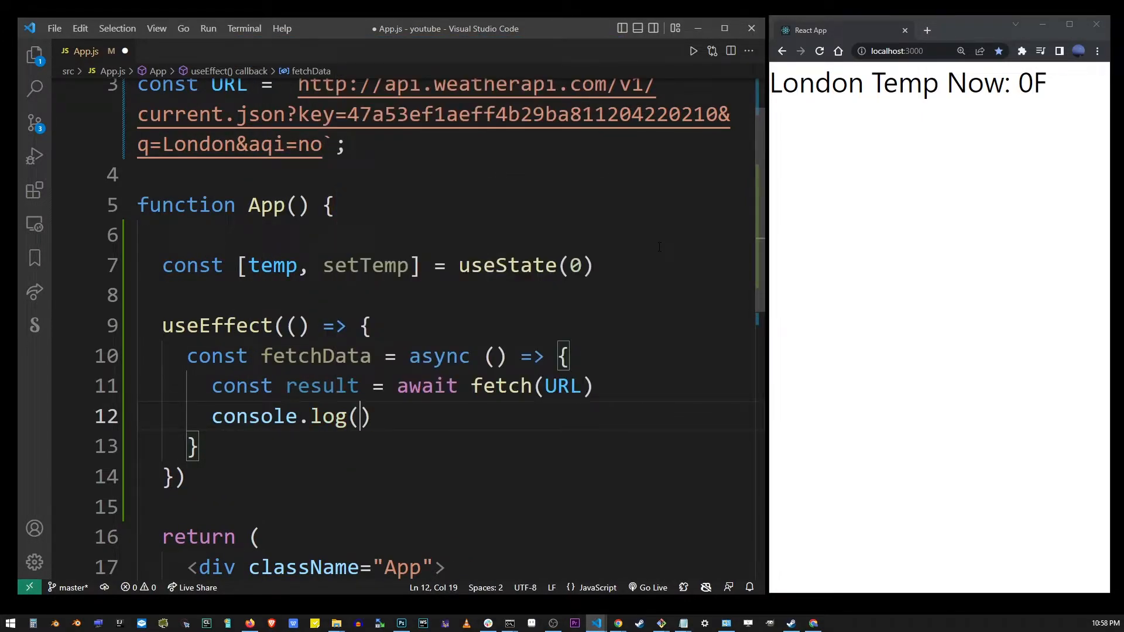
{"action": "type", "text": "result"}
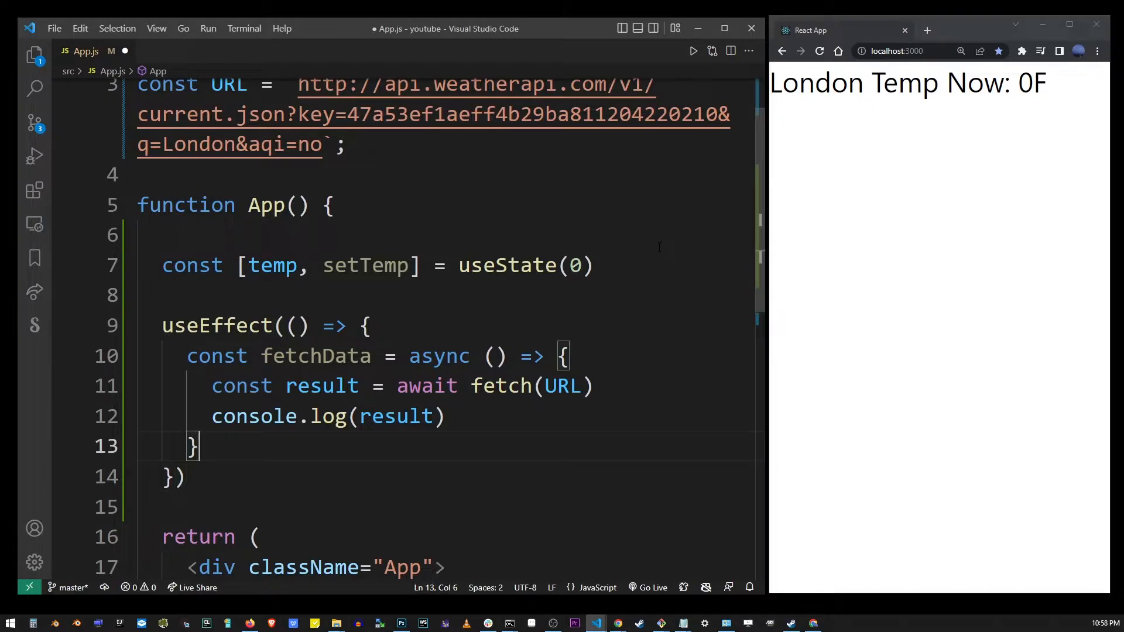
{"action": "type", "text": "fetchData();"}
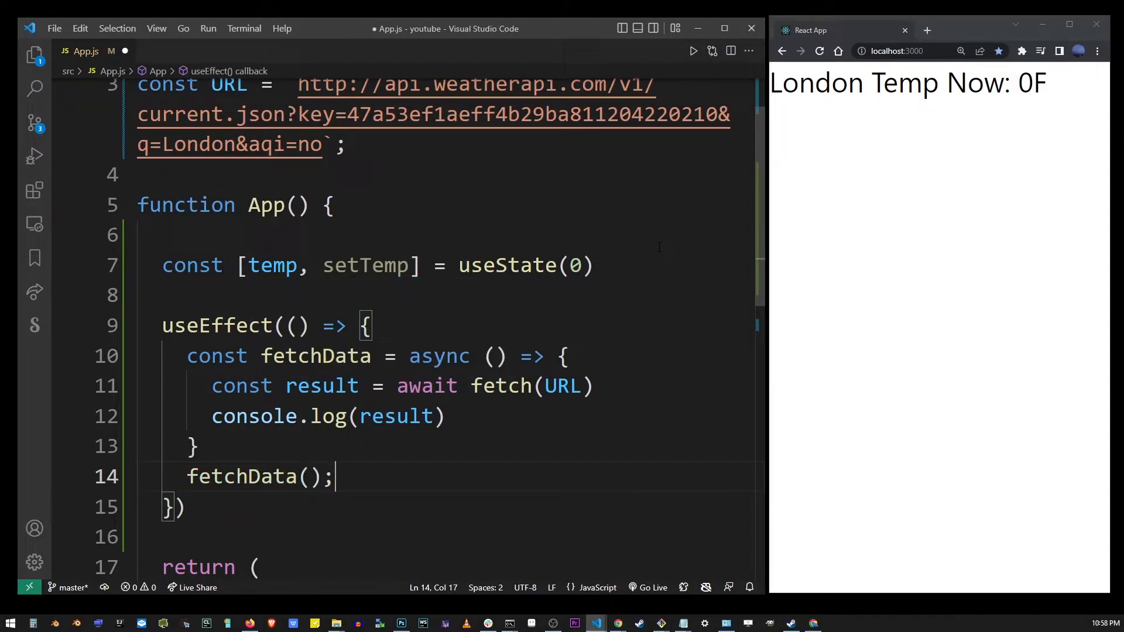
- View the logged Response in the DevTools console, expanding it and its body to see status 200
{"action": "double_click", "coordinate": [314, 356]}
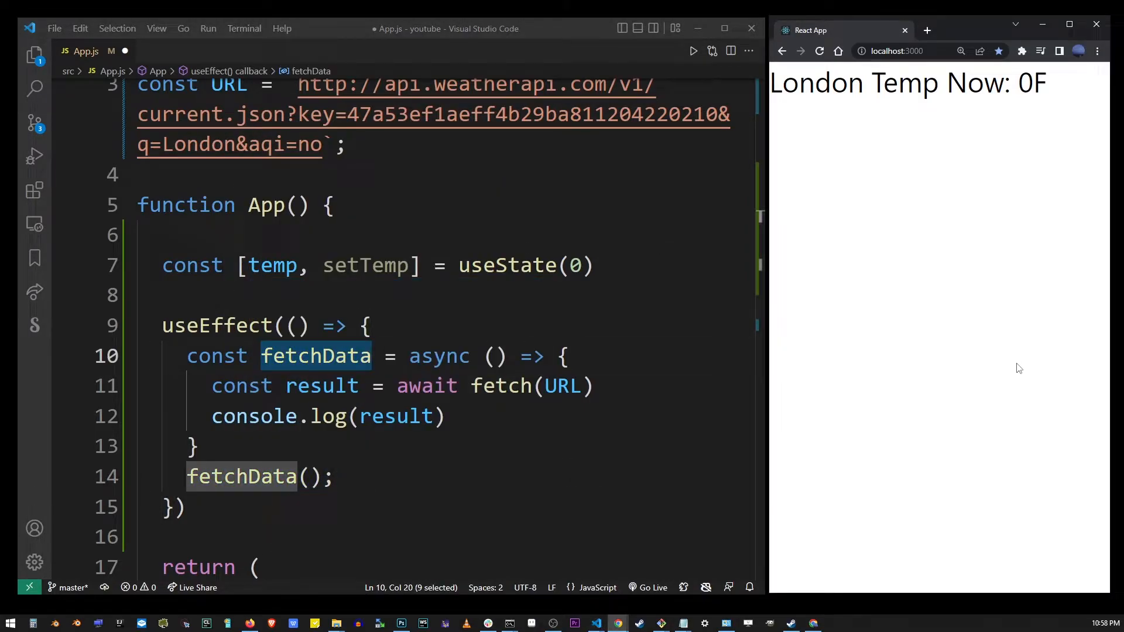
{"action": "key", "text": "F12"}
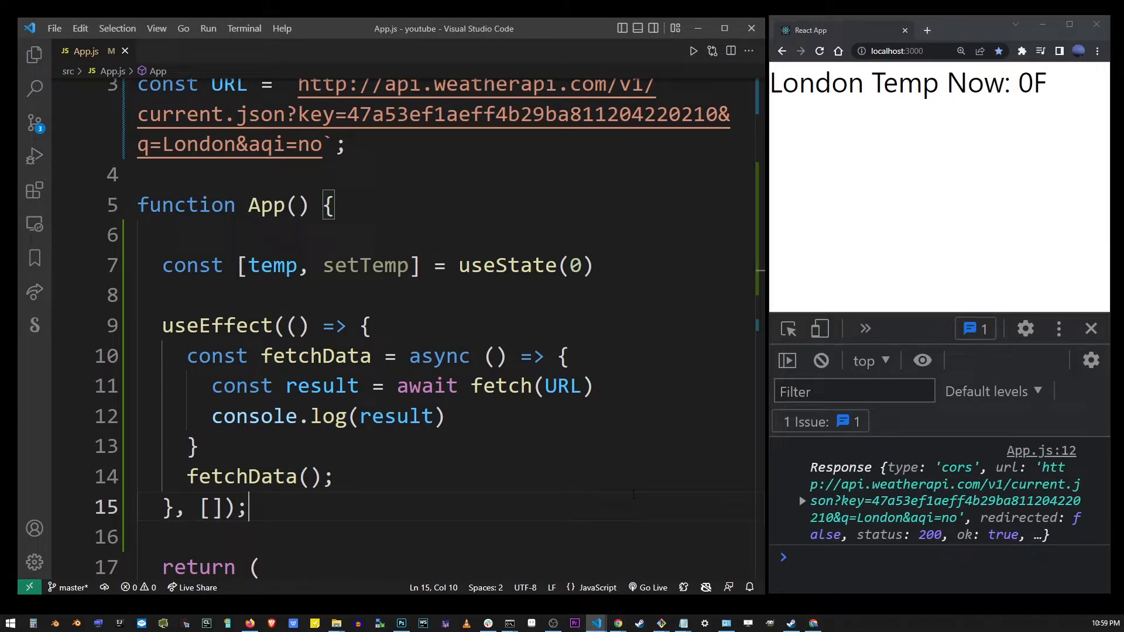
{"action": "double_click", "coordinate": [210, 507]}
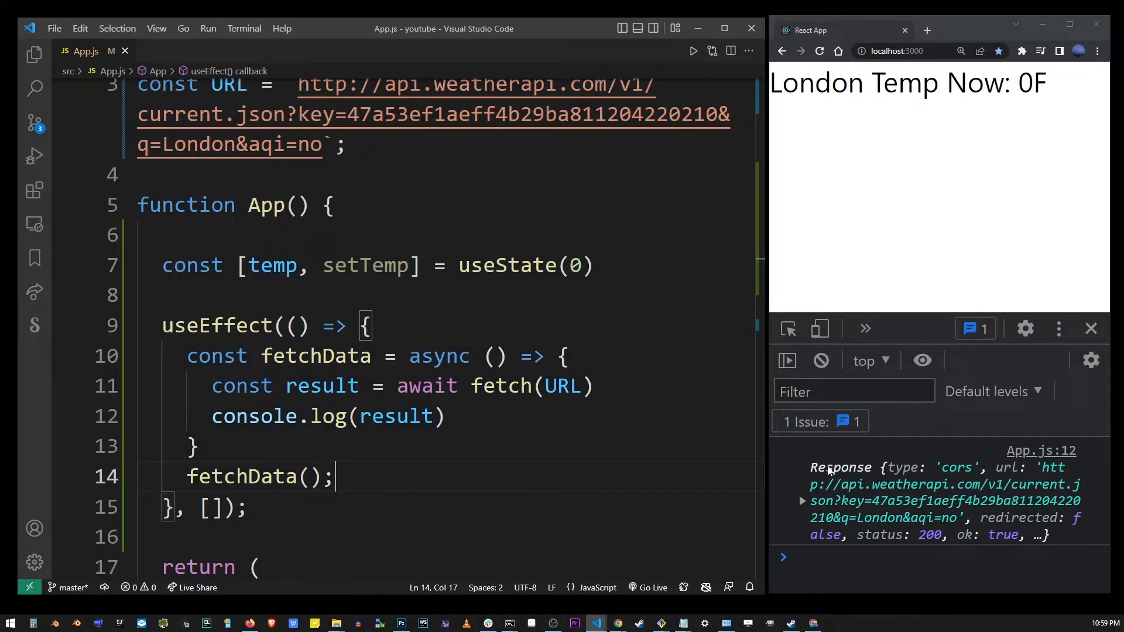
{"action": "left_click", "coordinate": [802, 502]}
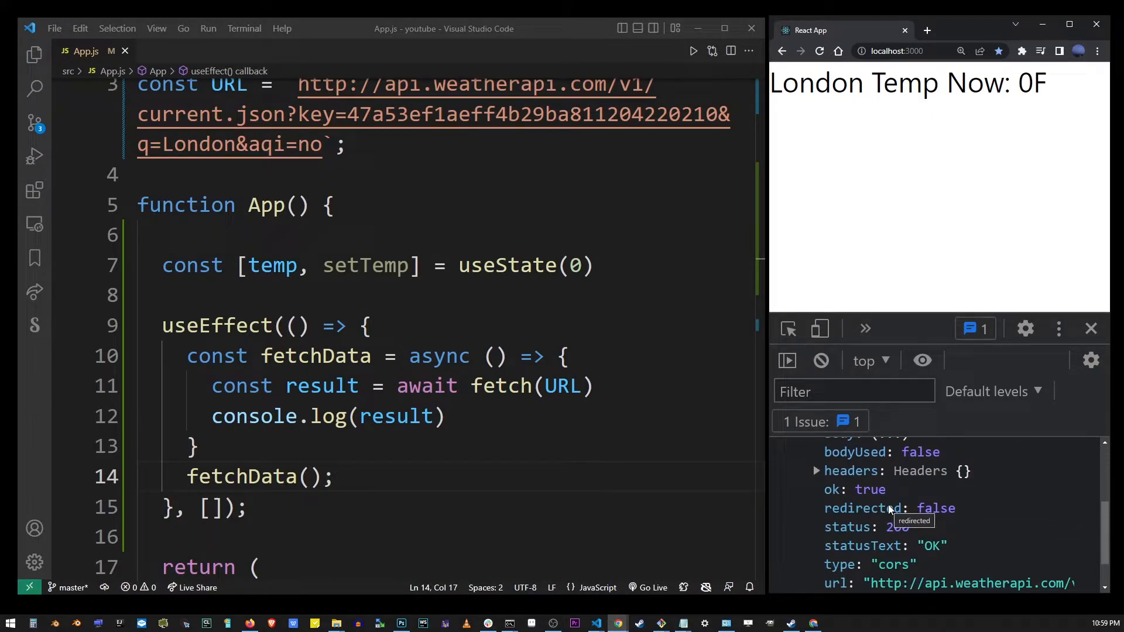
{"action": "left_click", "coordinate": [817, 472]}
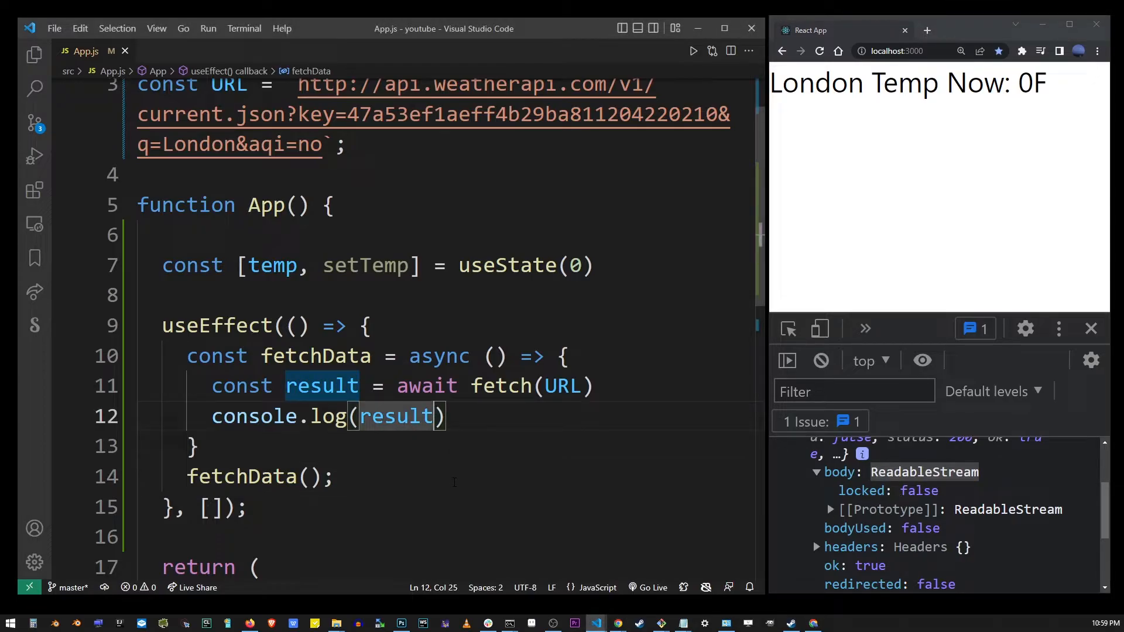
- Append .json() to result, then move result.json() onto its own line above an empty console.log()
{"action": "type", "text": "."}
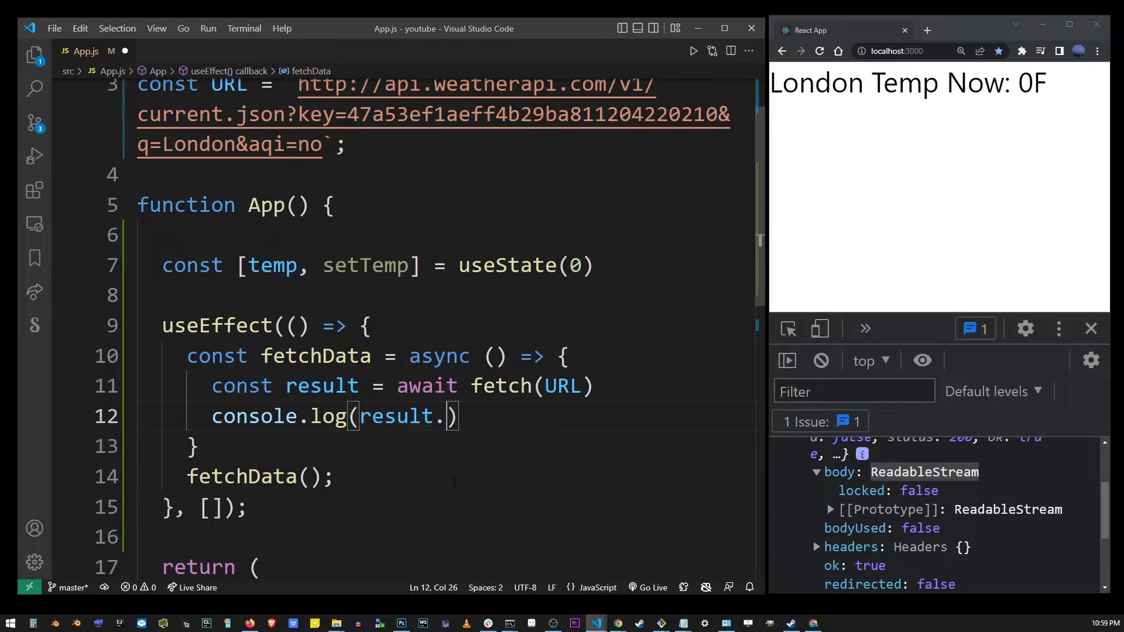
{"action": "type", "text": "json()"}
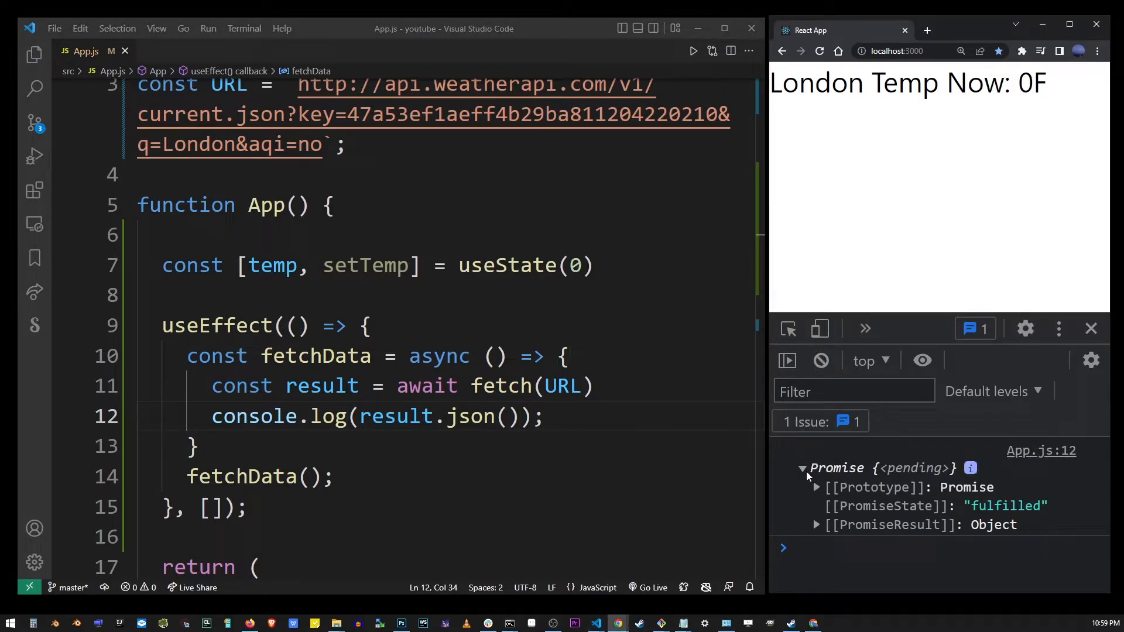
{"action": "double_click", "coordinate": [389, 417]}
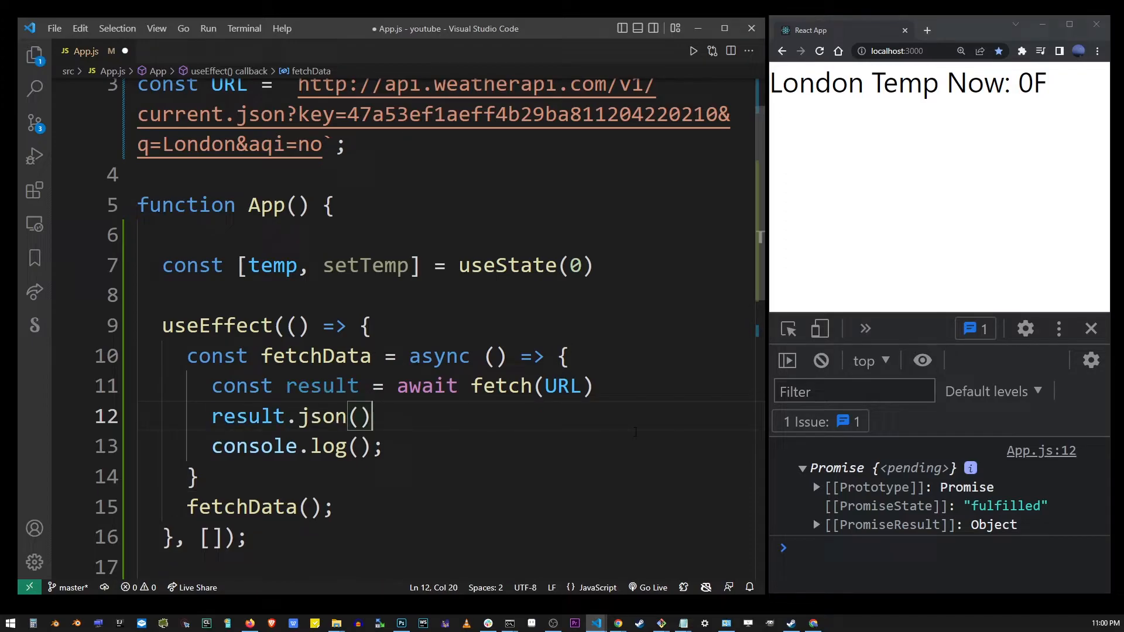
- Chain .then(json => { console.log(json); }) on result.json() so the parsed object is logged
{"action": "type", "text": ".then("}
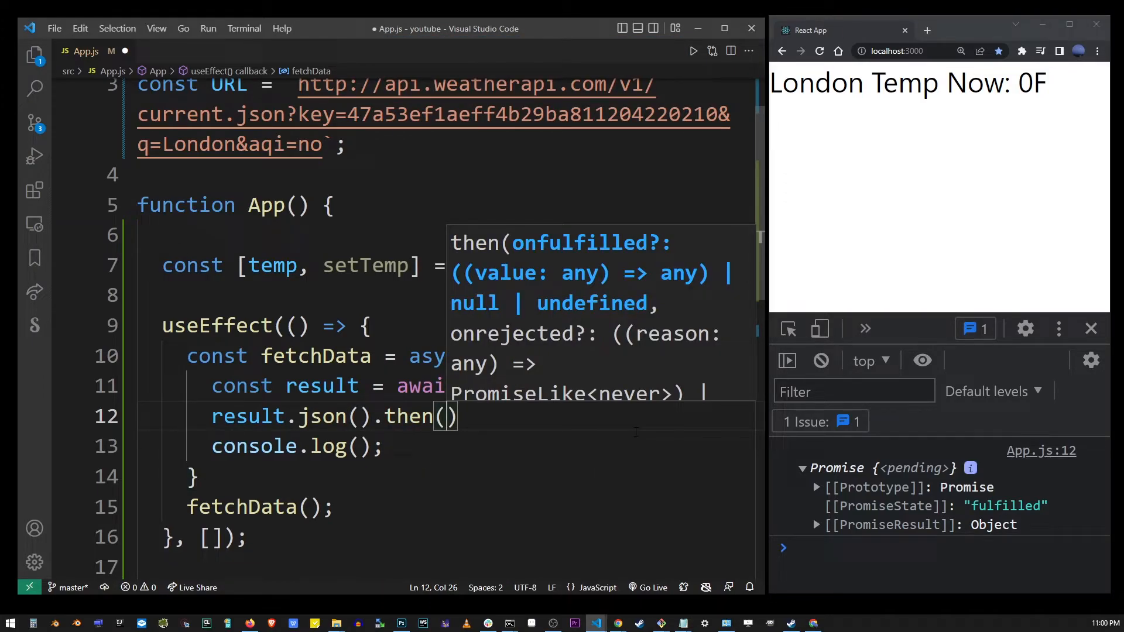
{"action": "type", "text": "json => {"}
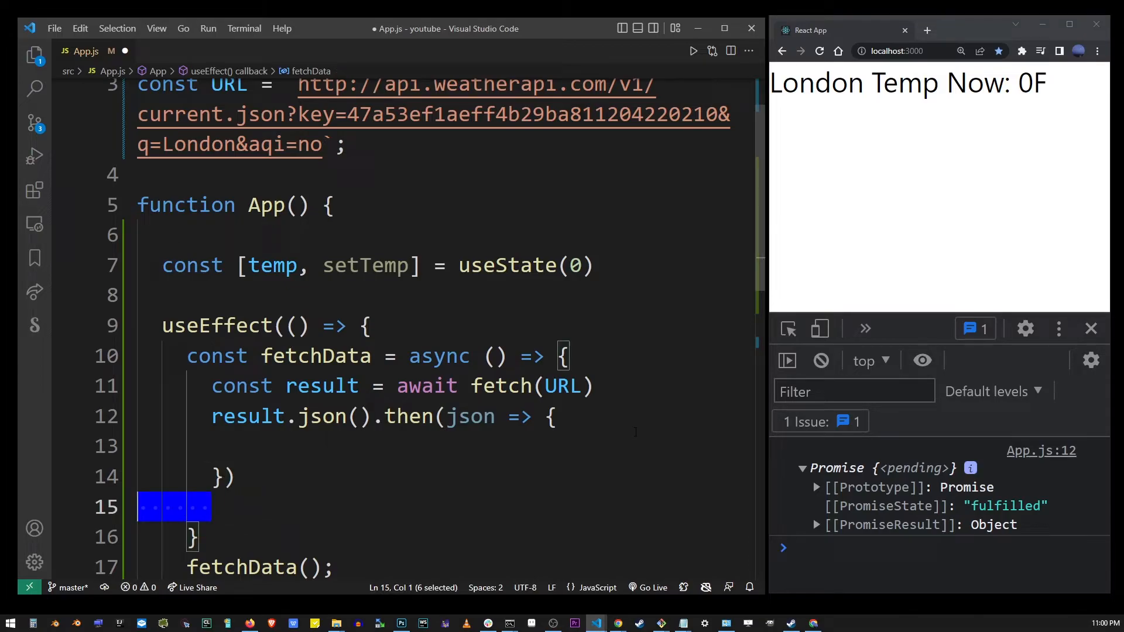
{"action": "type", "text": "console.log();"}
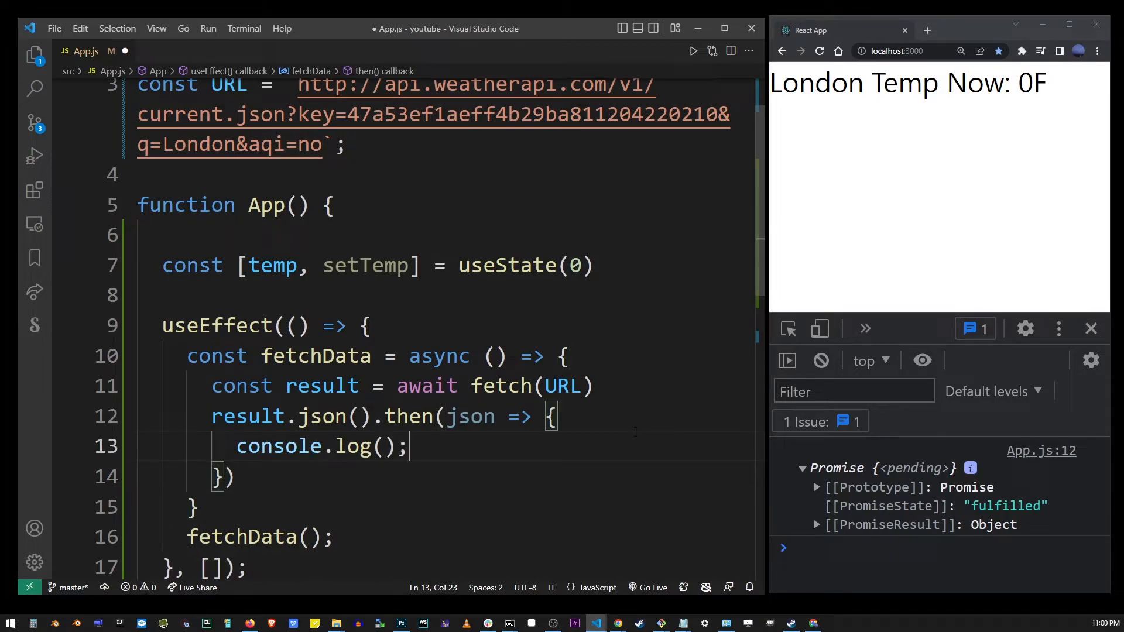
{"action": "type", "text": "json"}
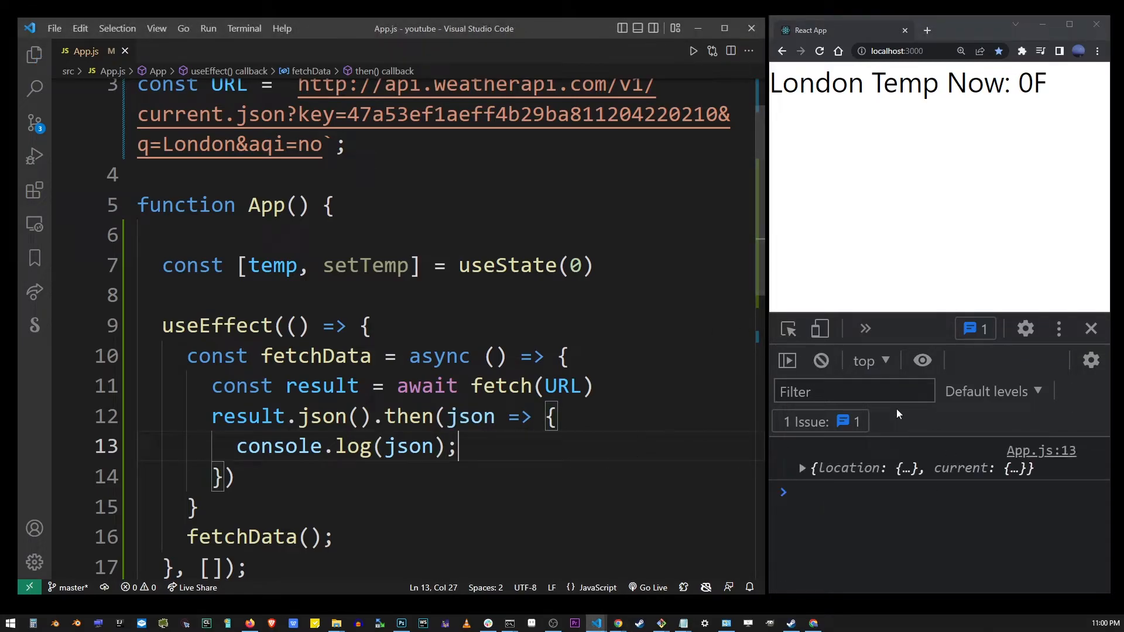
- Expand the logged object's current fields to find temp_f 57.2, then select the console.log line to replace
{"action": "left_click", "coordinate": [802, 469]}
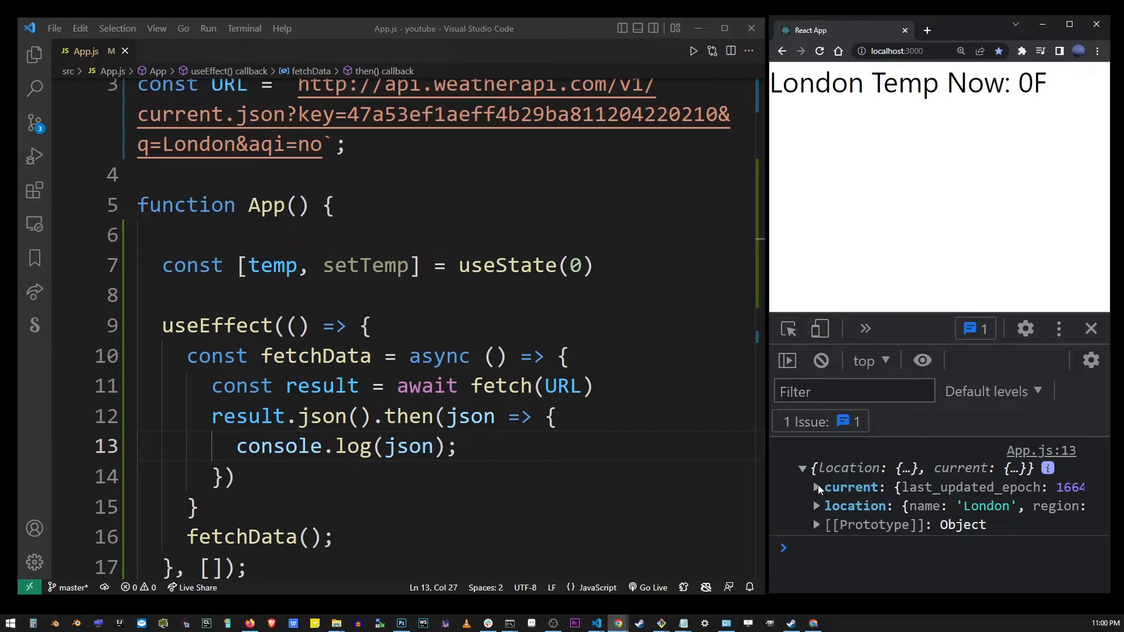
{"action": "left_click", "coordinate": [817, 487]}
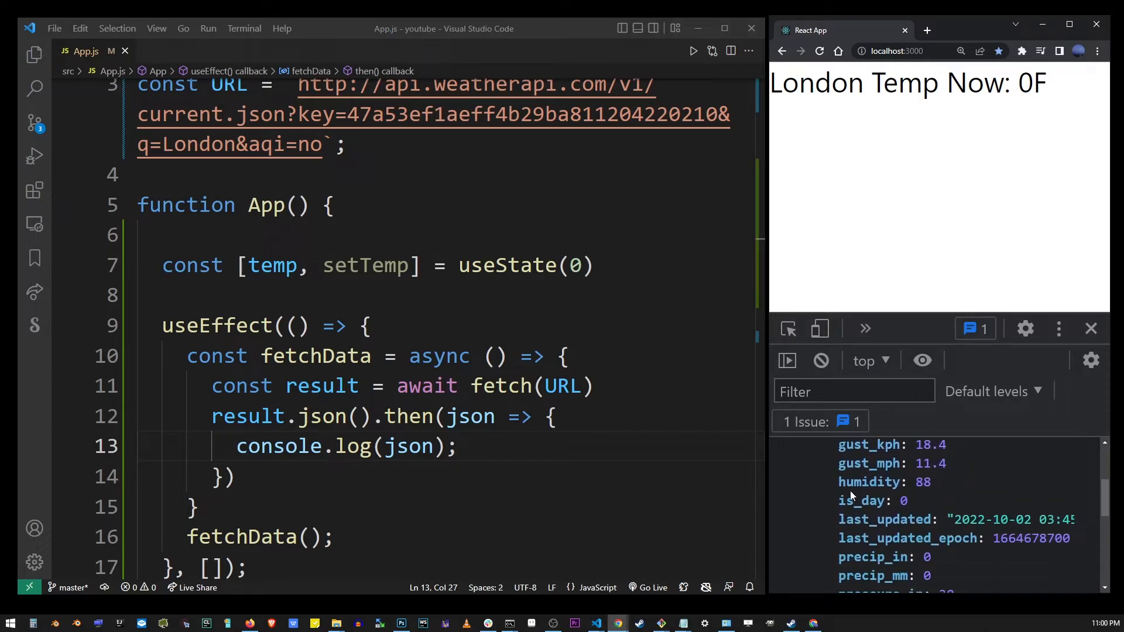
{"action": "scroll", "scroll_direction": "down", "scroll_amount": 3}
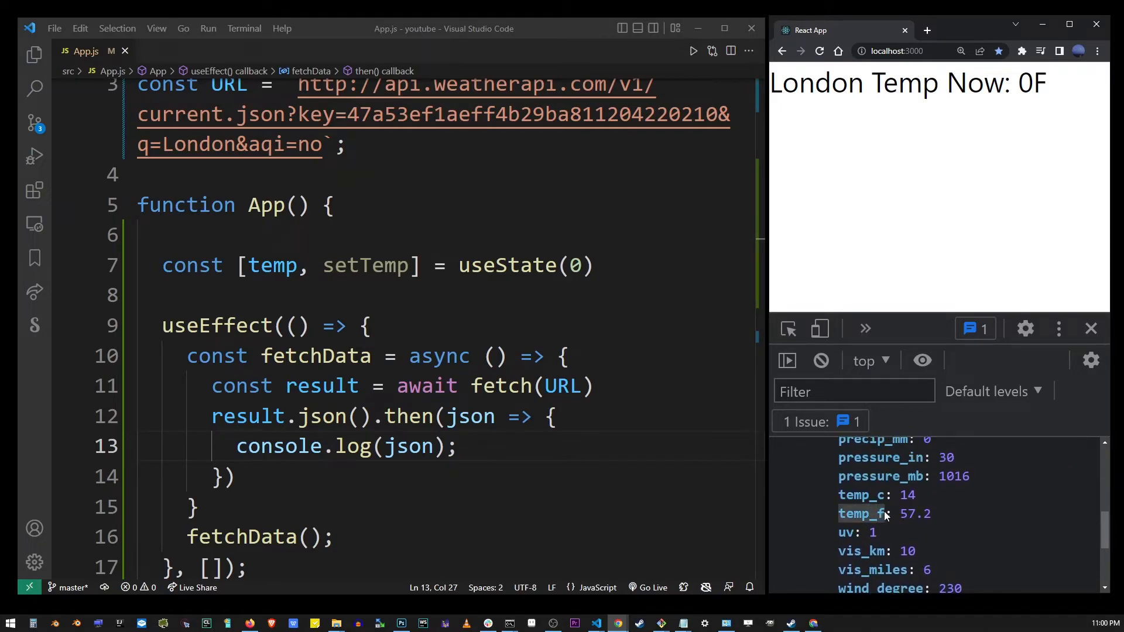
{"action": "mouse_move", "coordinate": [904, 517]}
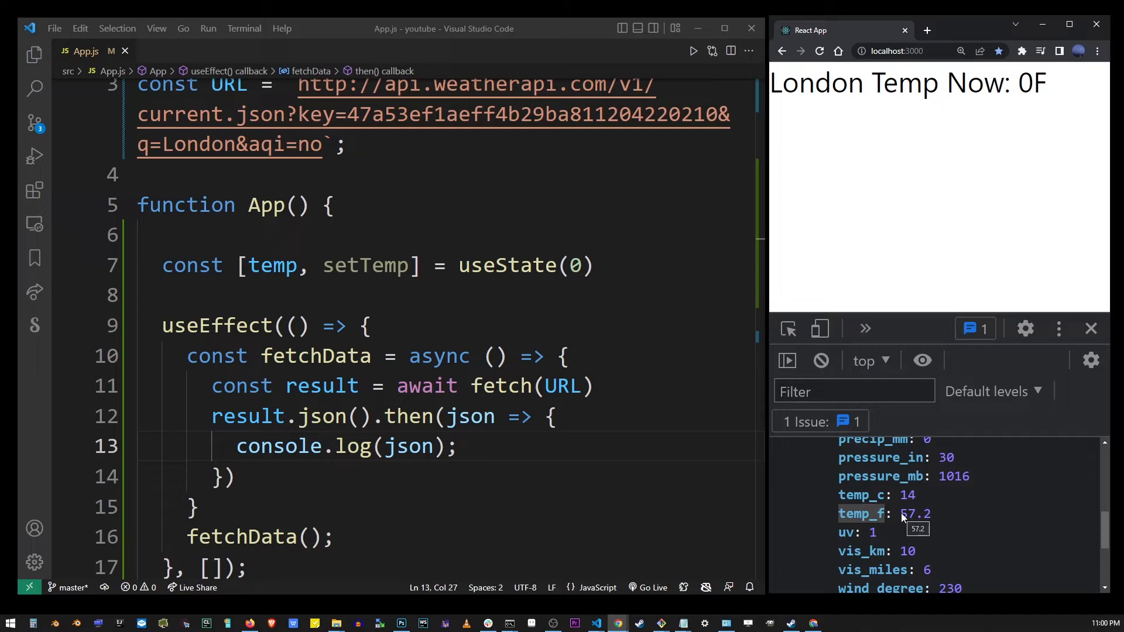
{"action": "double_click", "coordinate": [271, 265]}
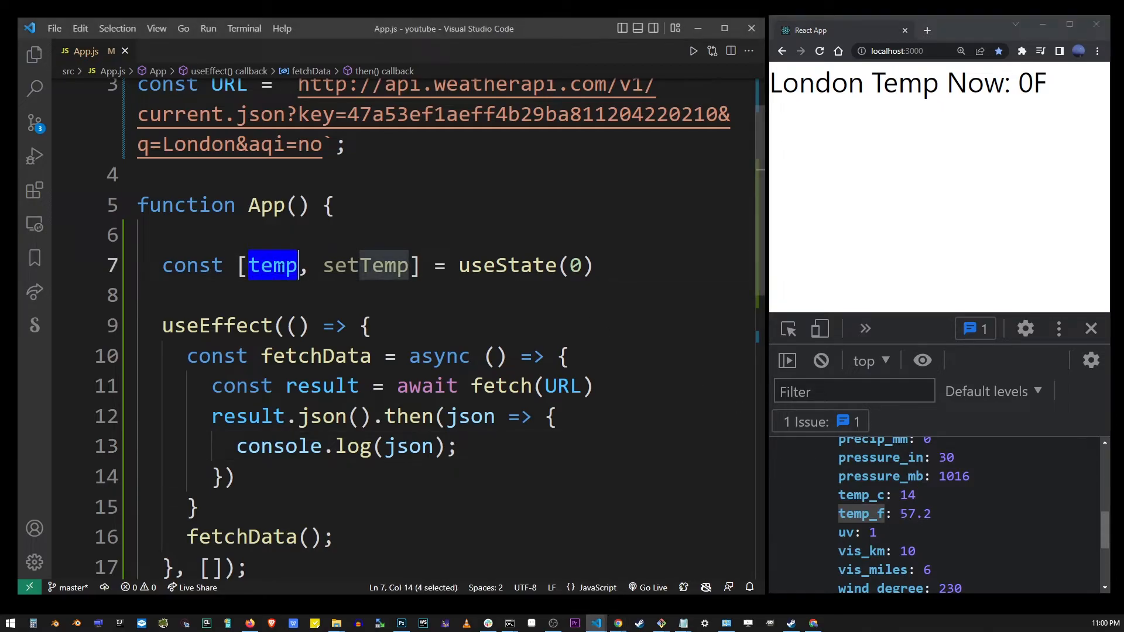
{"action": "double_click", "coordinate": [365, 265]}
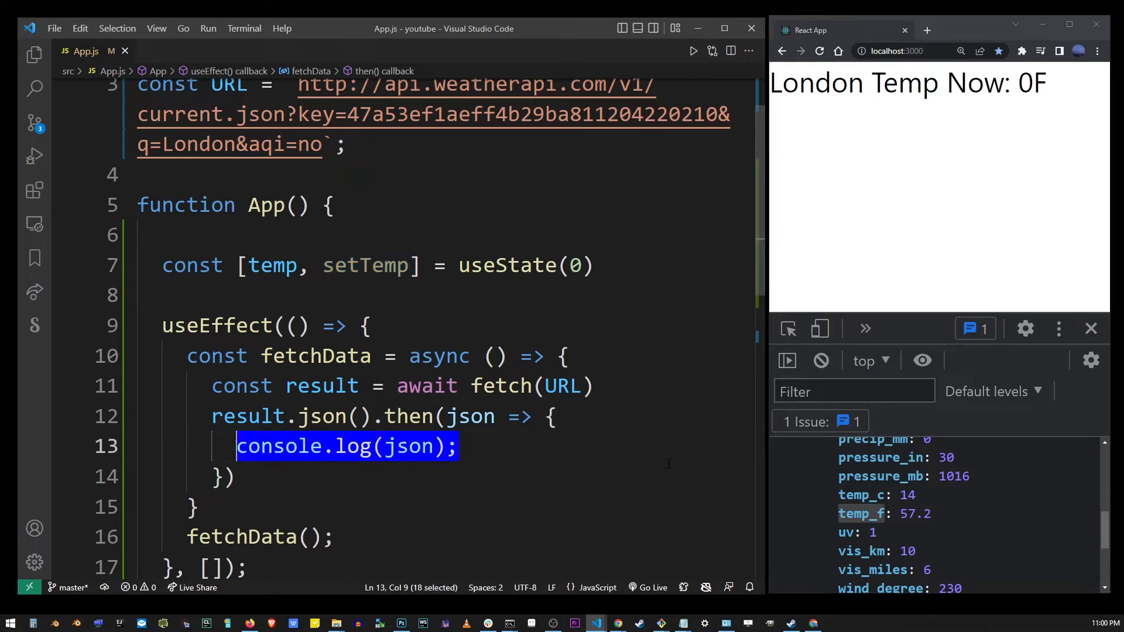
- Replace the log with setTemp(json.current.temp_f); so the page shows London Temp Now: 57.2F
{"action": "type", "text": "setTemp(j"}
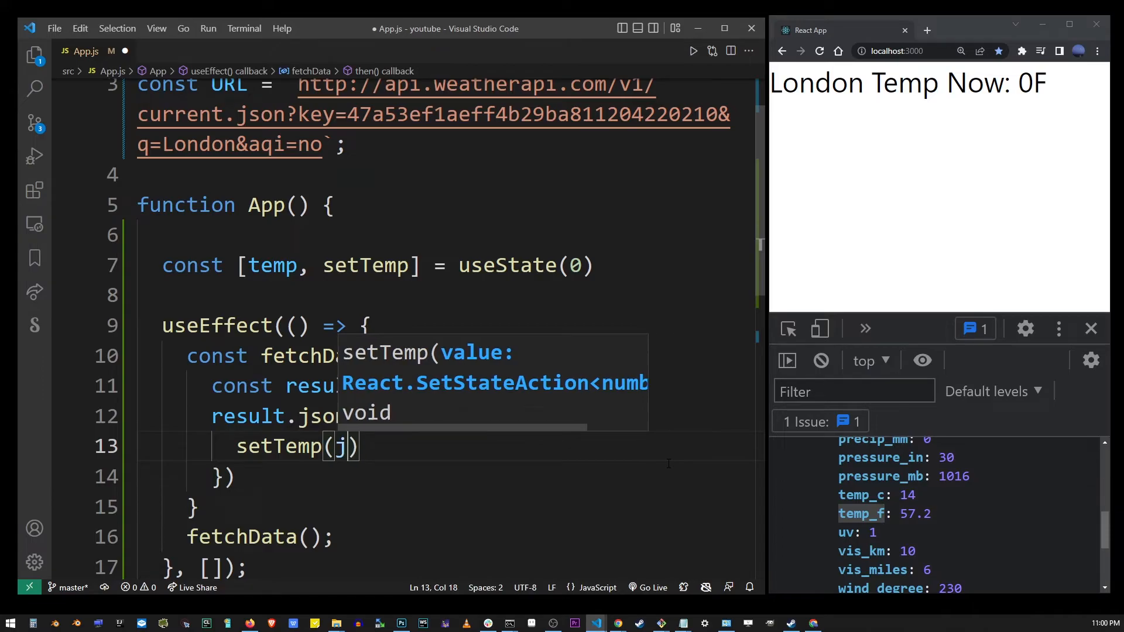
{"action": "type", "text": "son.current"}
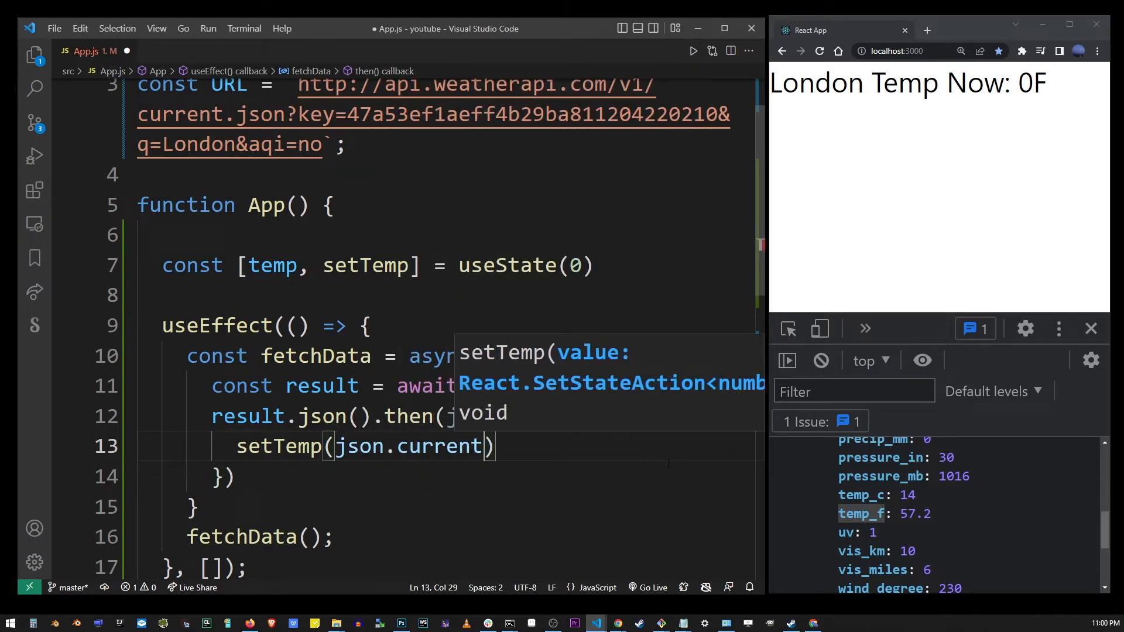
{"action": "type", "text": ".temp_f"}
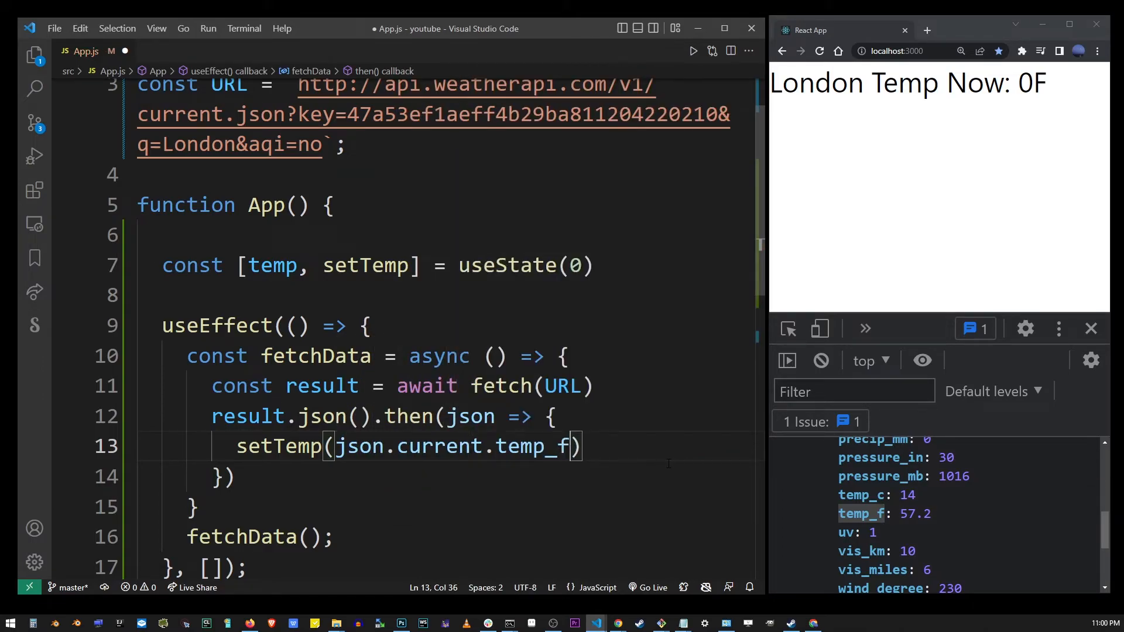
{"action": "left_click_drag", "start_coordinate": [337, 445], "coordinate": [574, 445]}
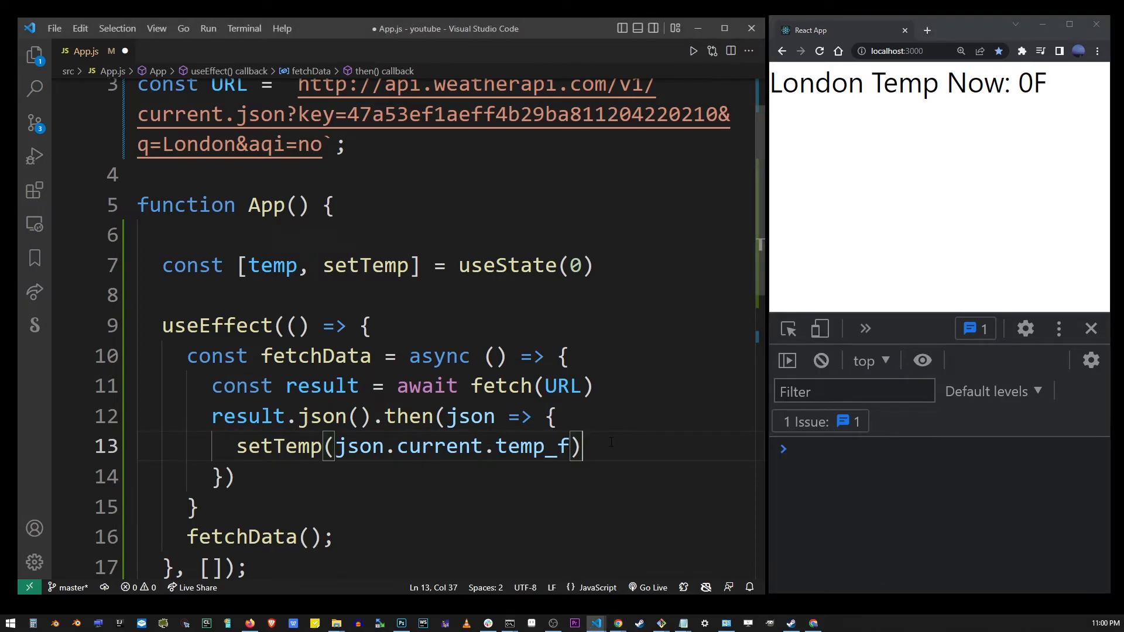
{"action": "type", "text": ";"}
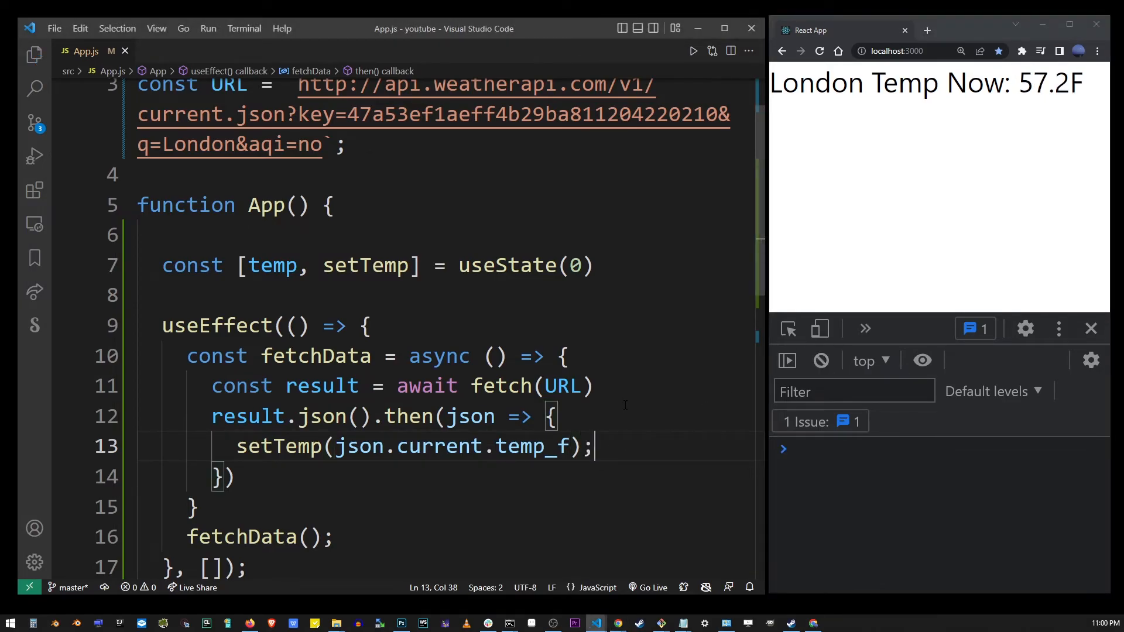
{"action": "double_click", "coordinate": [1054, 85]}
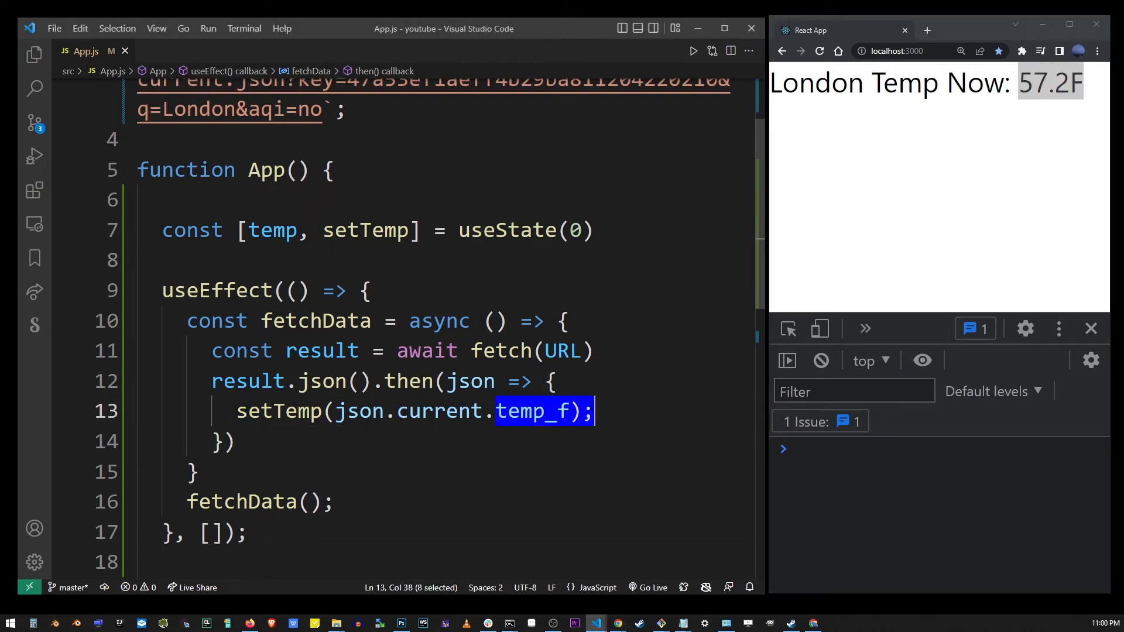
{"action": "left_click_drag", "start_coordinate": [187, 320], "coordinate": [200, 472]}
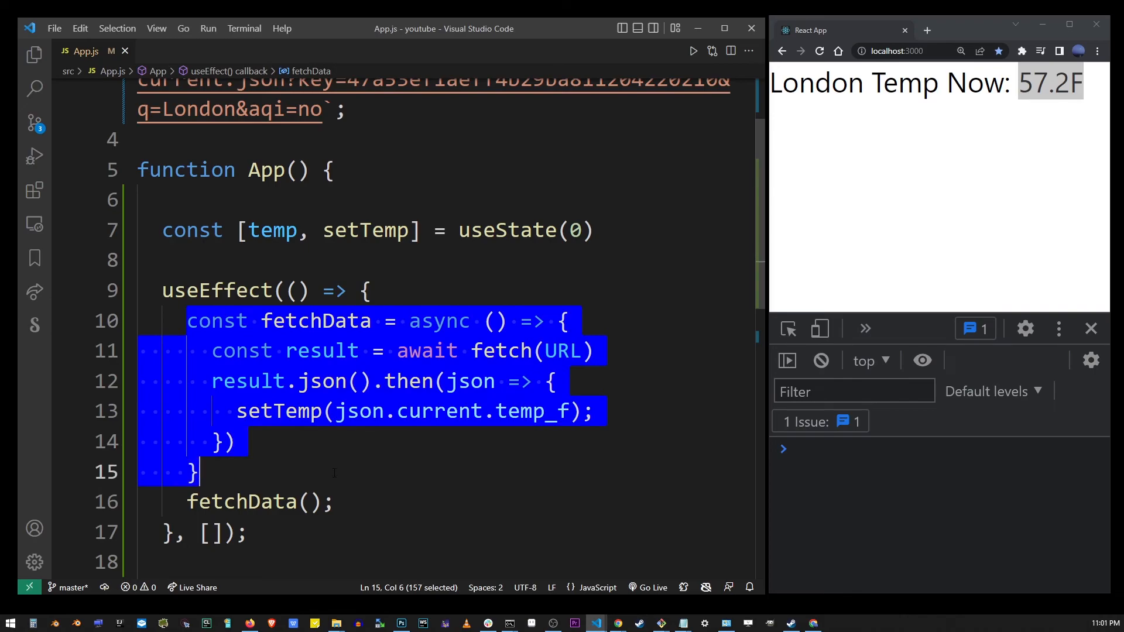
{"action": "double_click", "coordinate": [216, 290]}
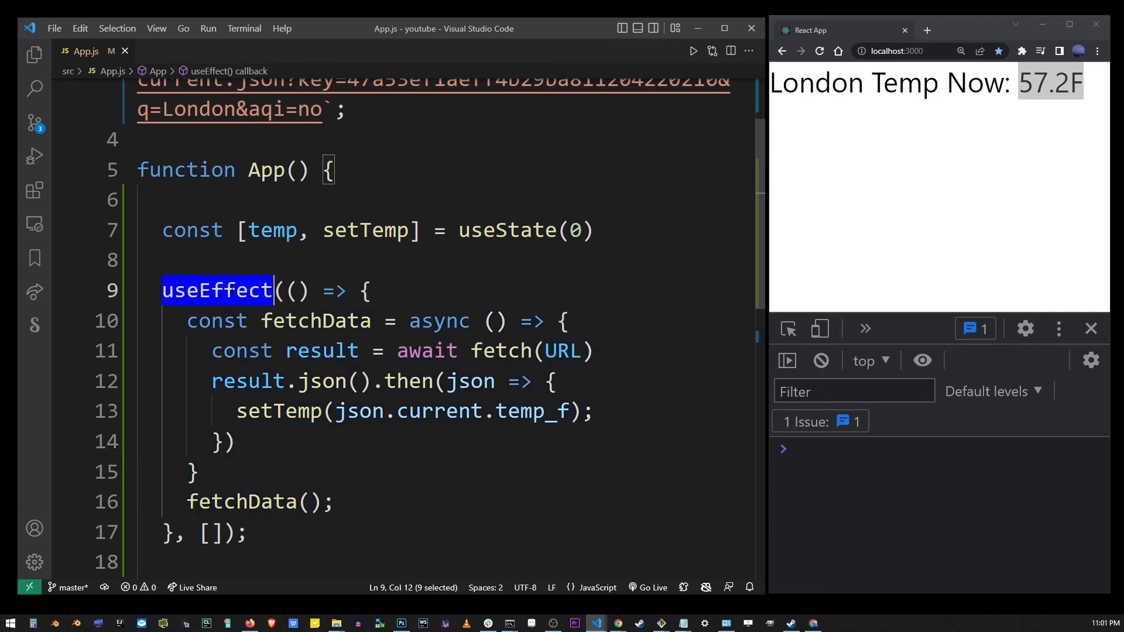